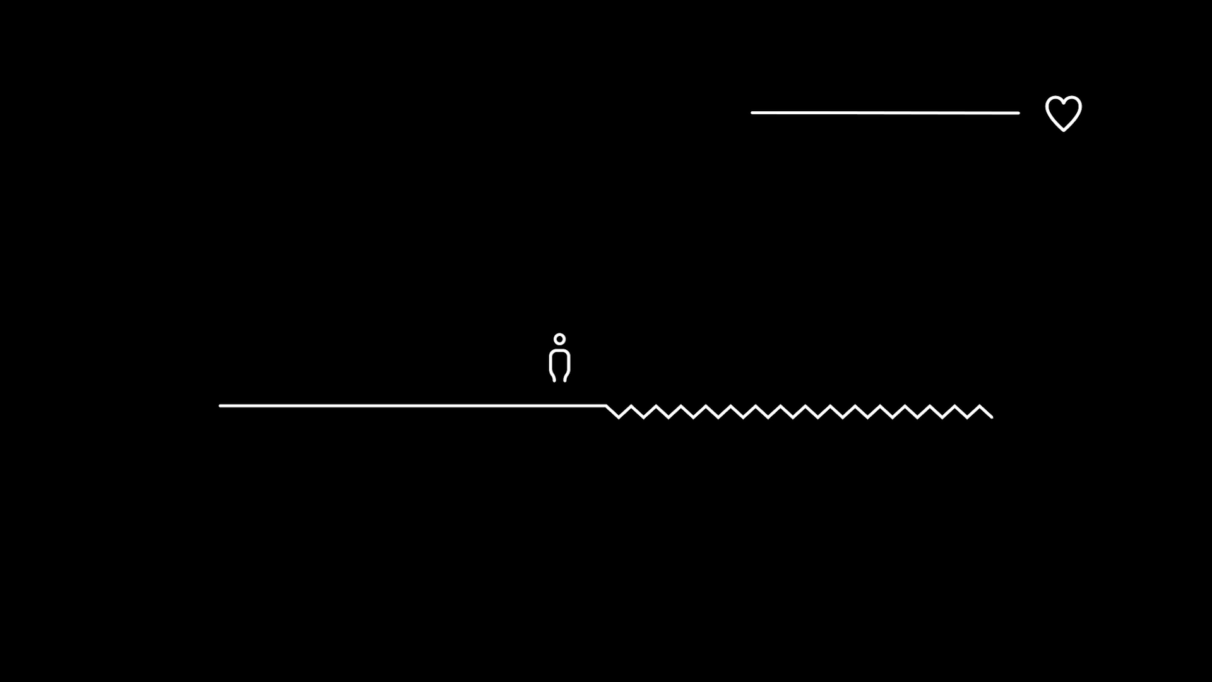
- Nudge the selection right along the Video 1 timeline
key(Right)
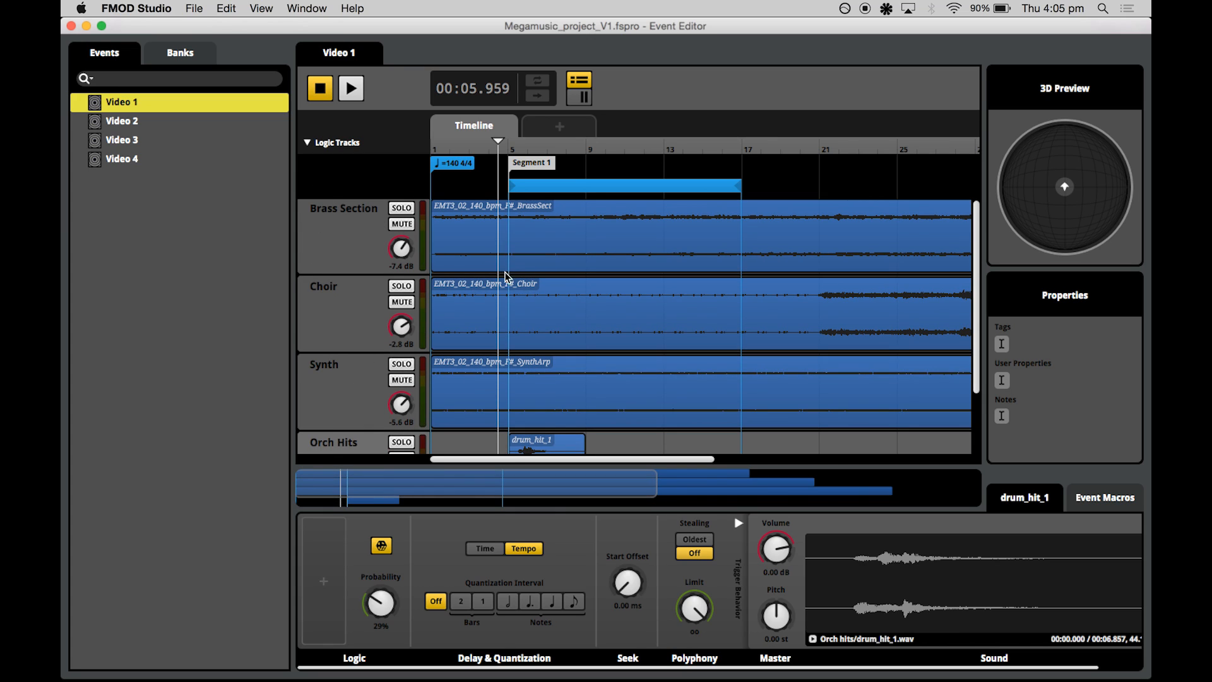
mouse_move(576, 394)
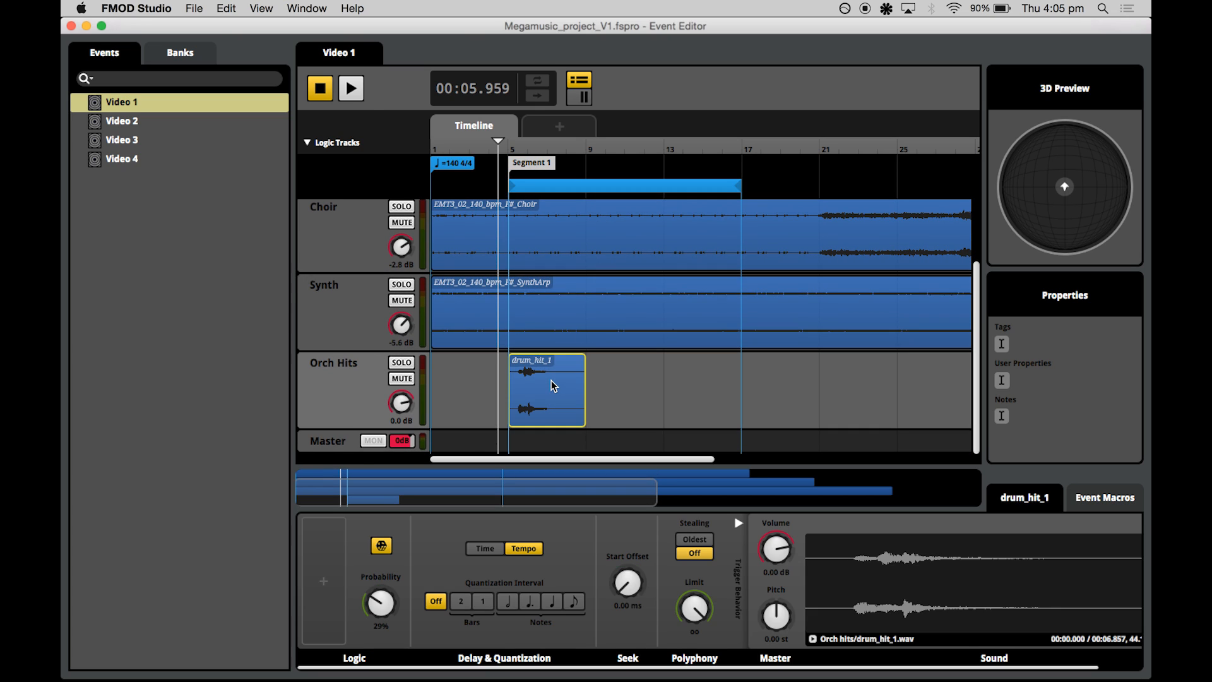
- Bring up the Events browser's context menu for creating a new event
right_click(119, 102)
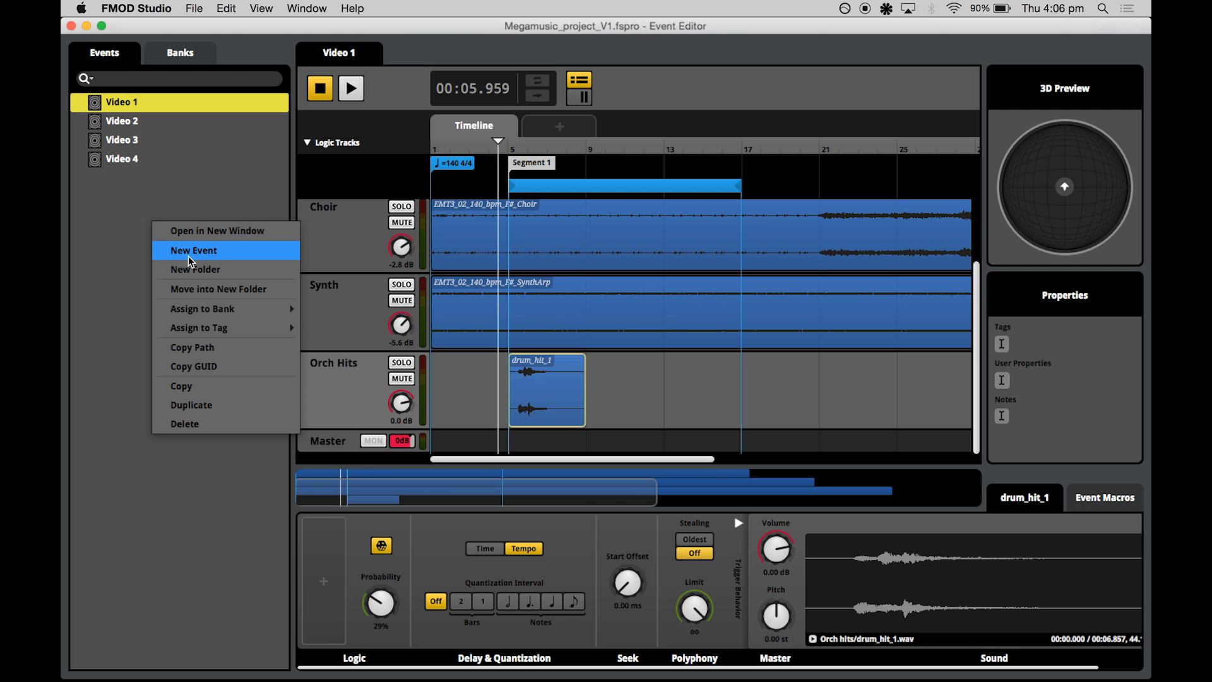
- Create a new Music event and add another audio track alongside Audio 1
click(193, 250)
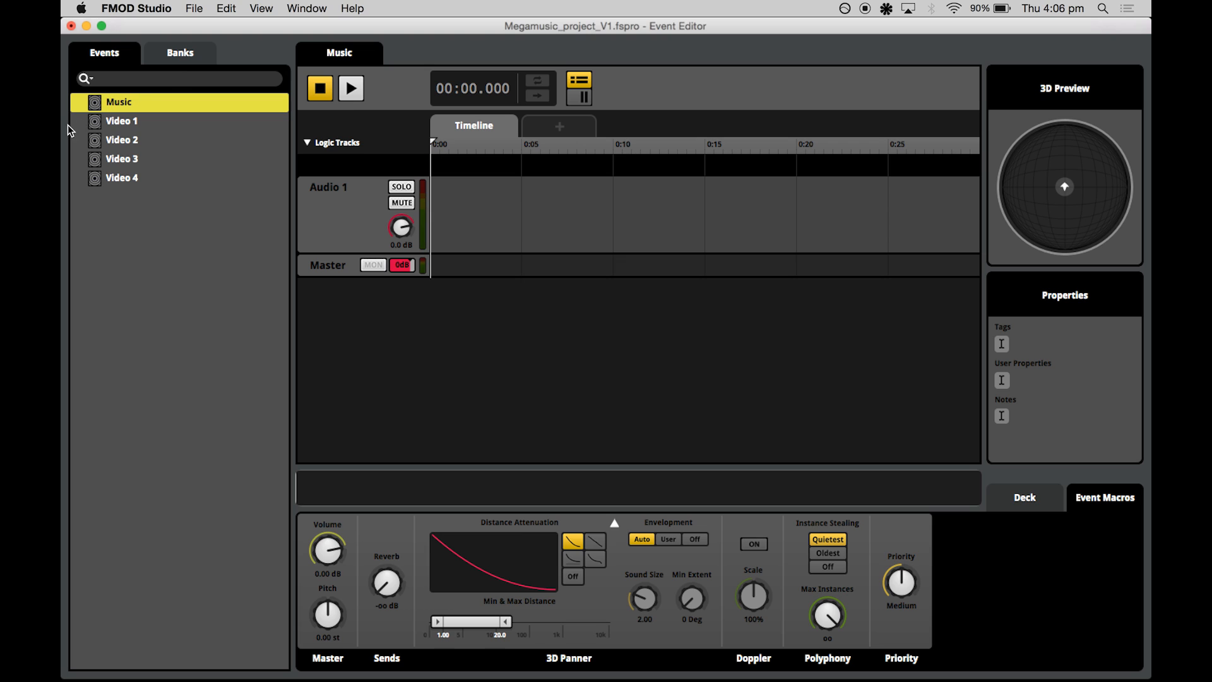
click(329, 205)
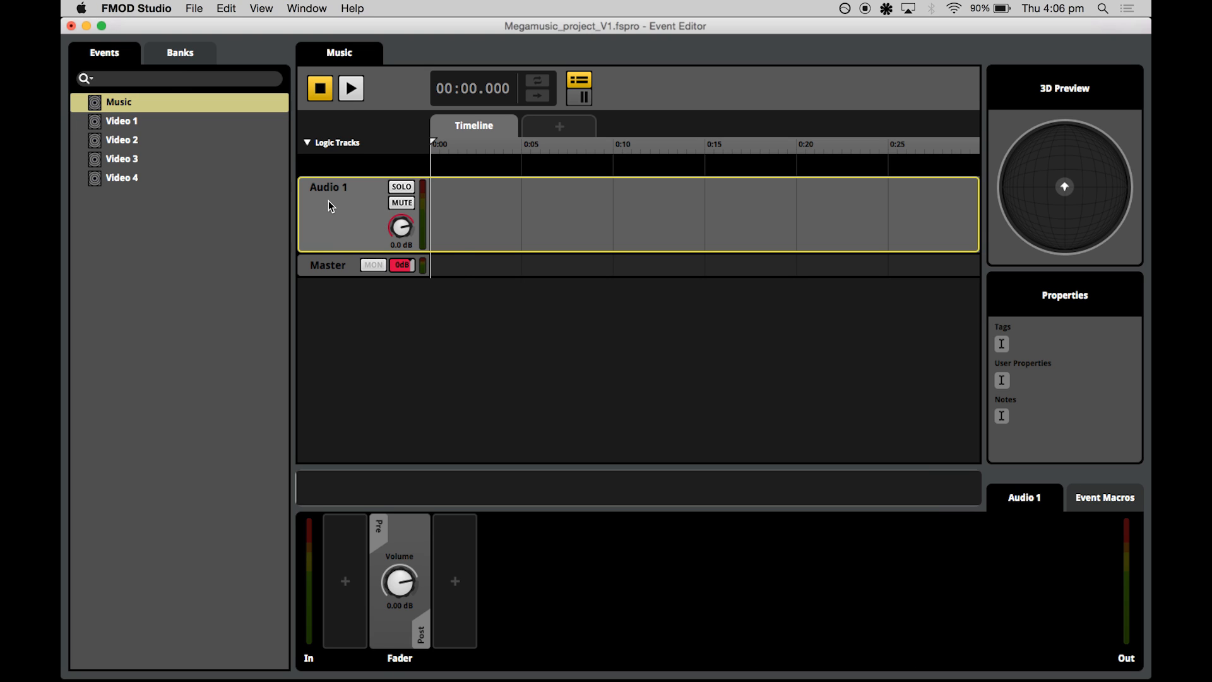
right_click(356, 217)
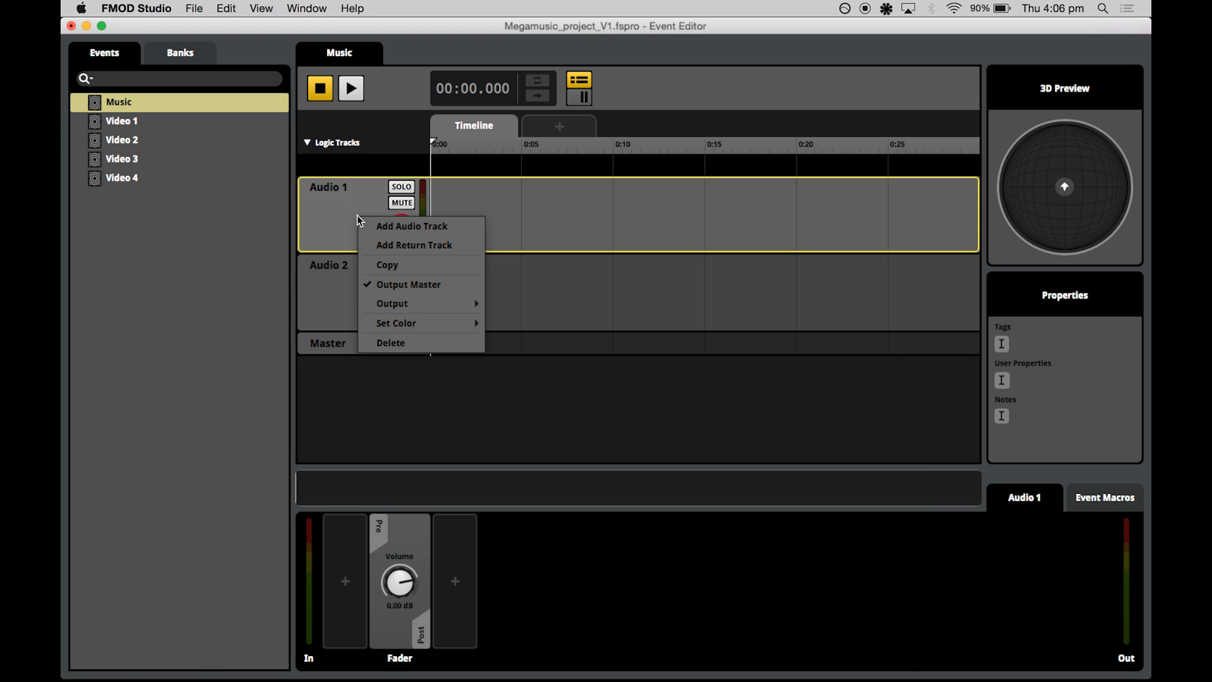
click(411, 226)
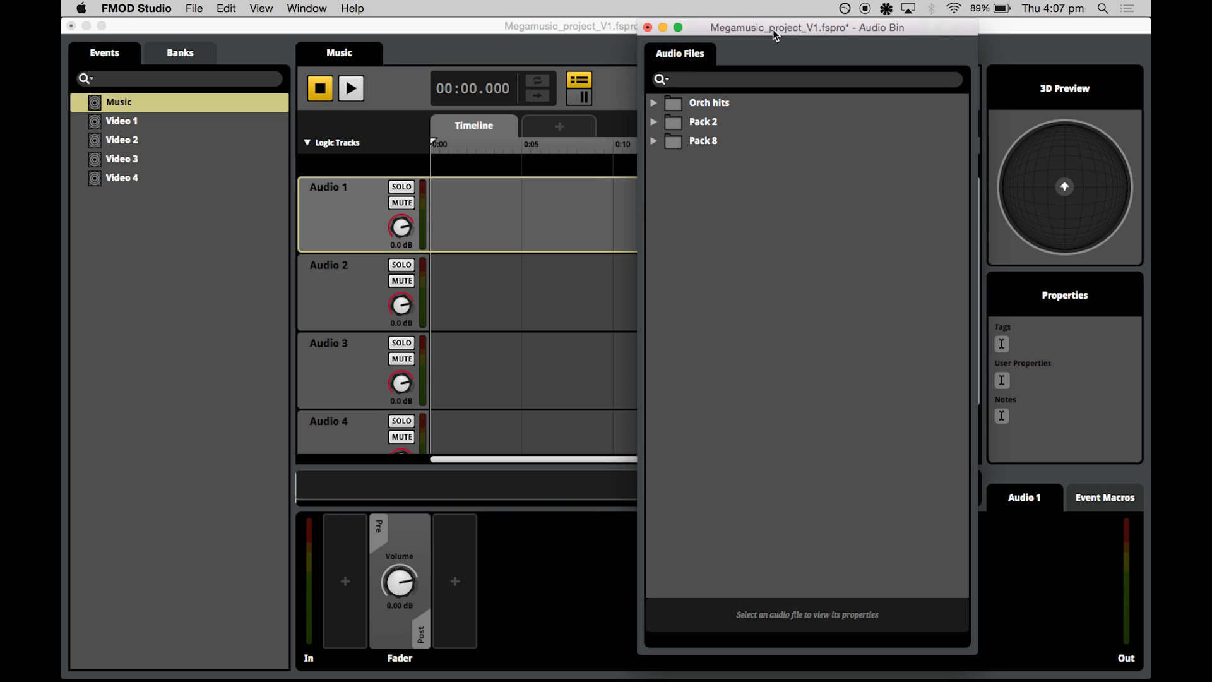
- Add a New Folder to the Audio Bin and expand Pack 8, Pack 2 and Orch hits
right_click(700, 234)
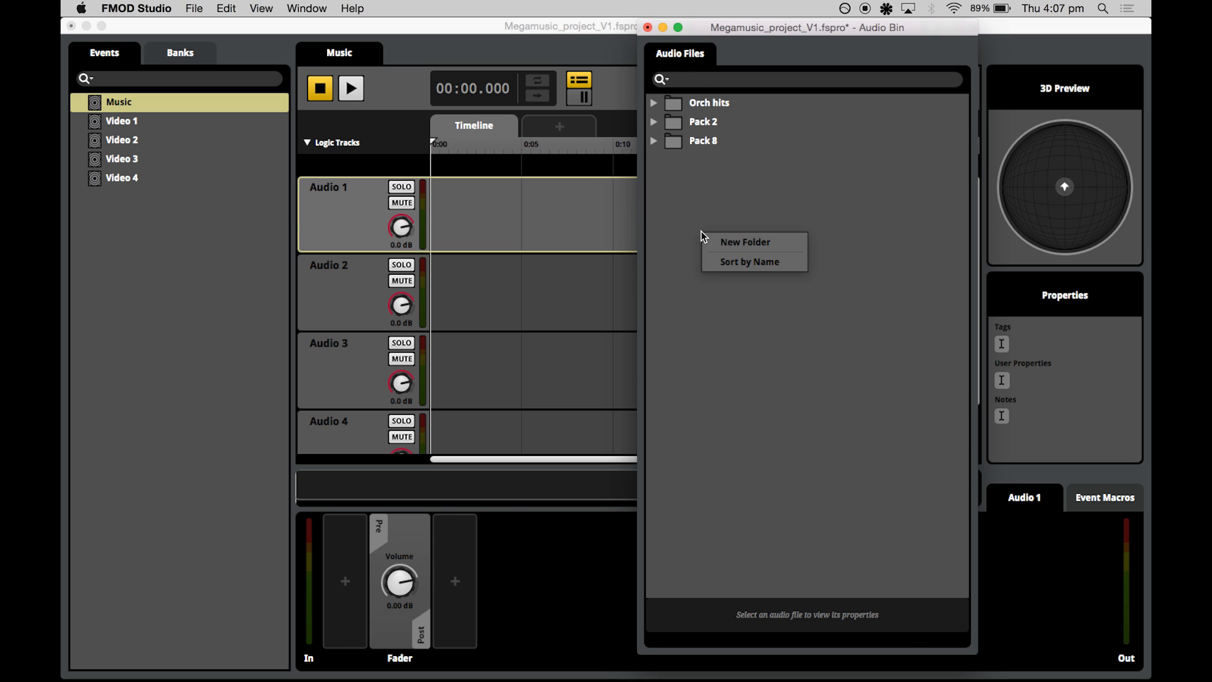
mouse_move(692, 96)
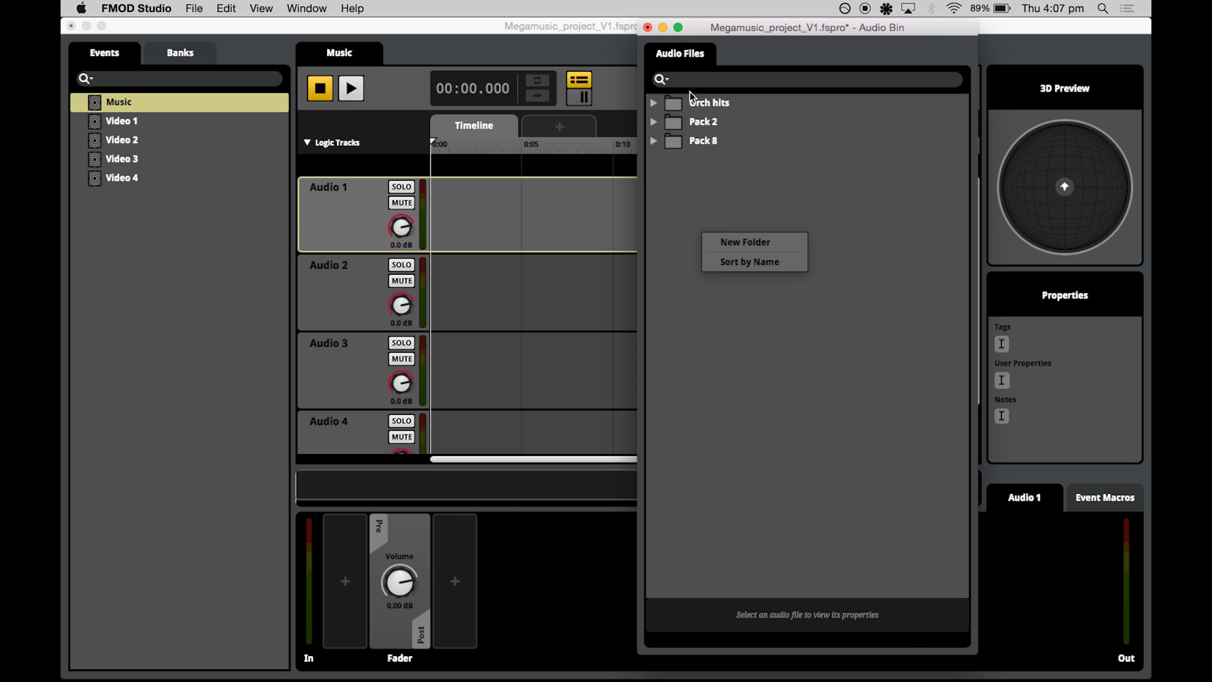
click(745, 242)
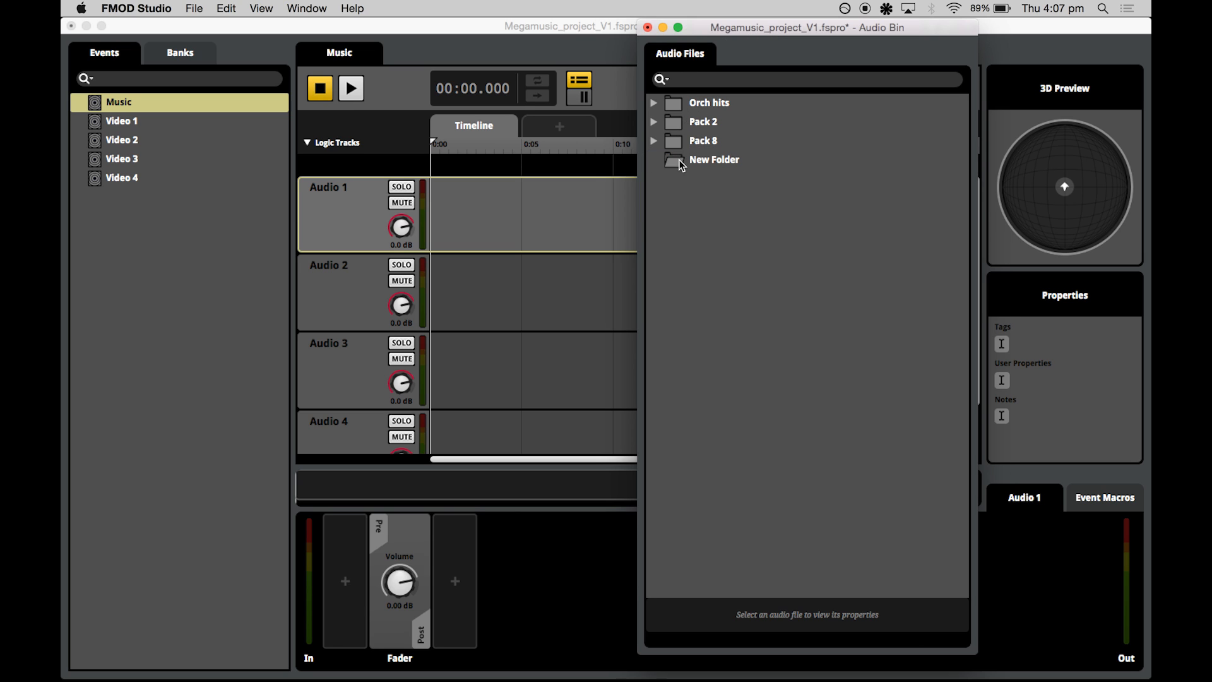
click(653, 140)
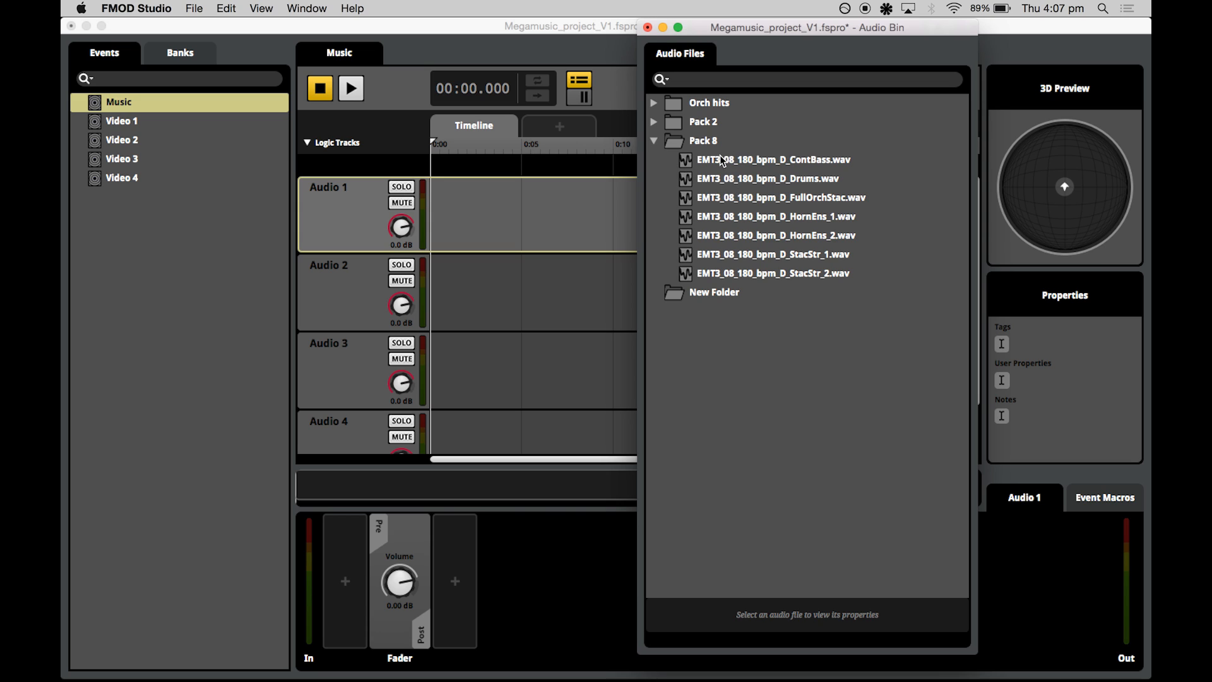
click(654, 121)
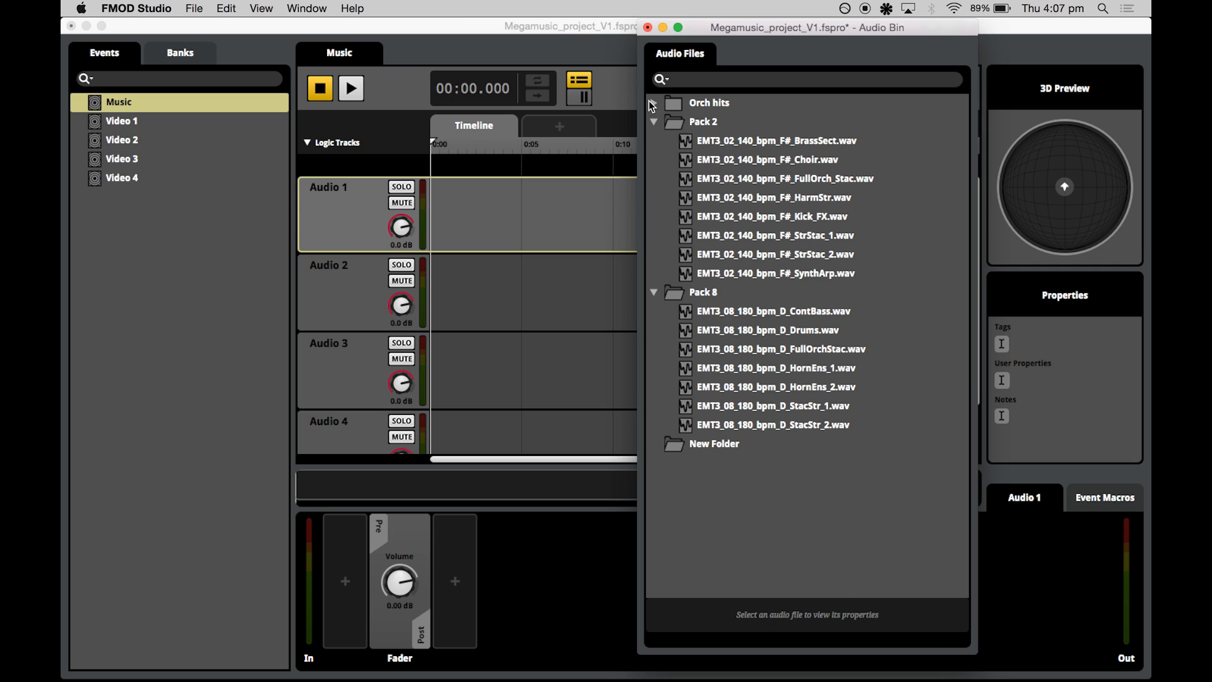
click(654, 103)
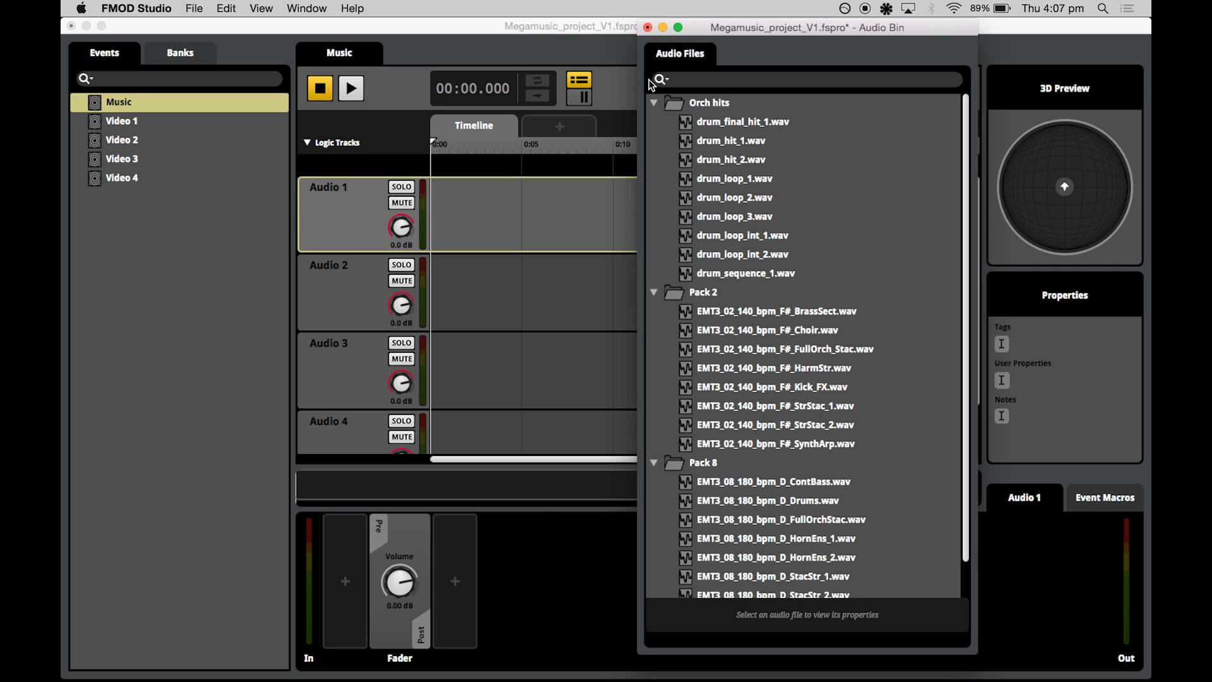
mouse_move(745, 581)
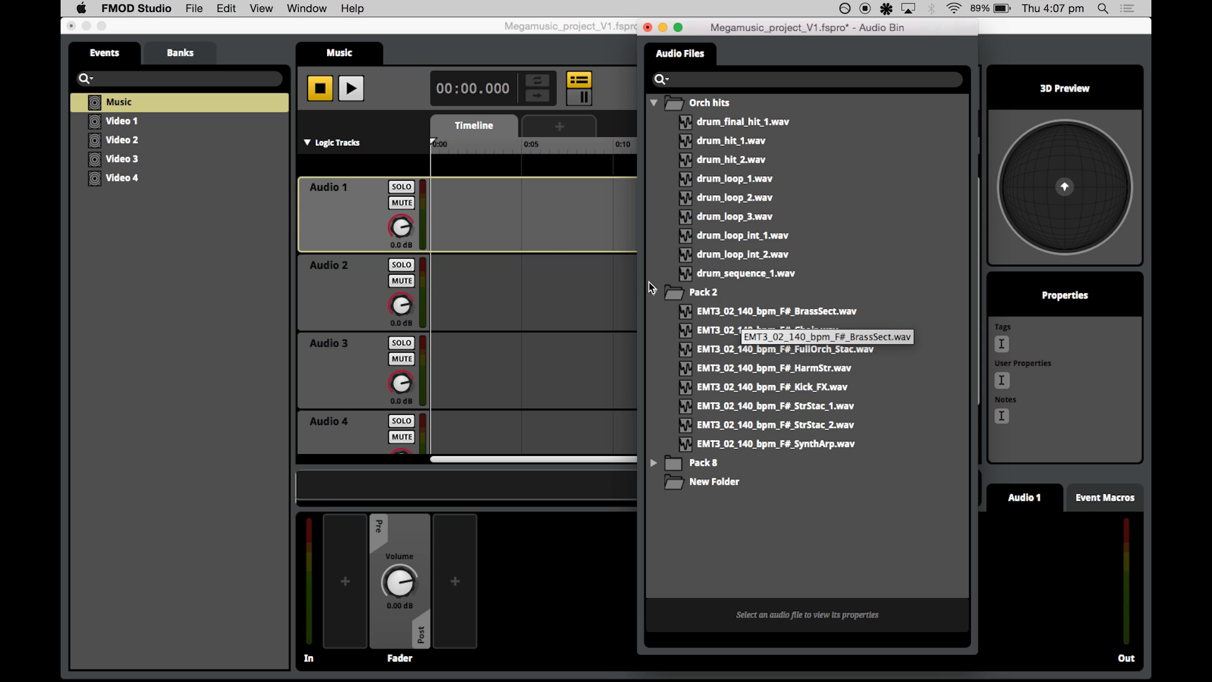
mouse_move(377, 250)
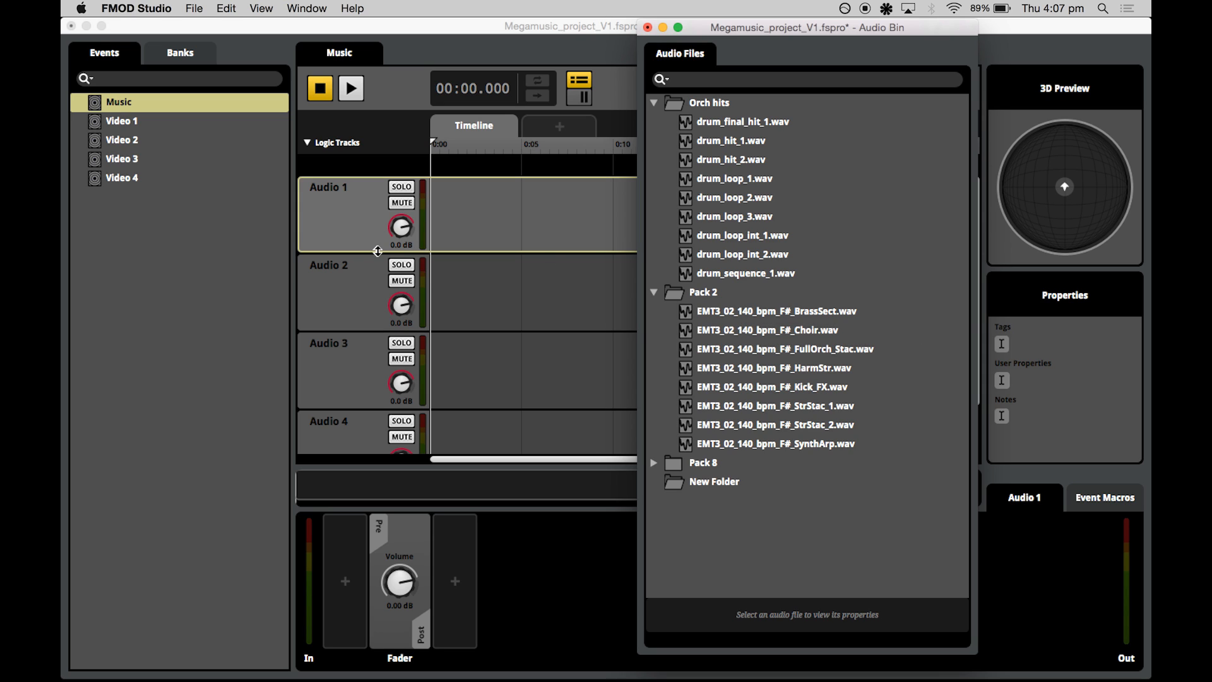
- Place BrassSect, Choir and SynthArp loops on tracks 1–3 and drum_hit_1 on track 4
click(782, 310)
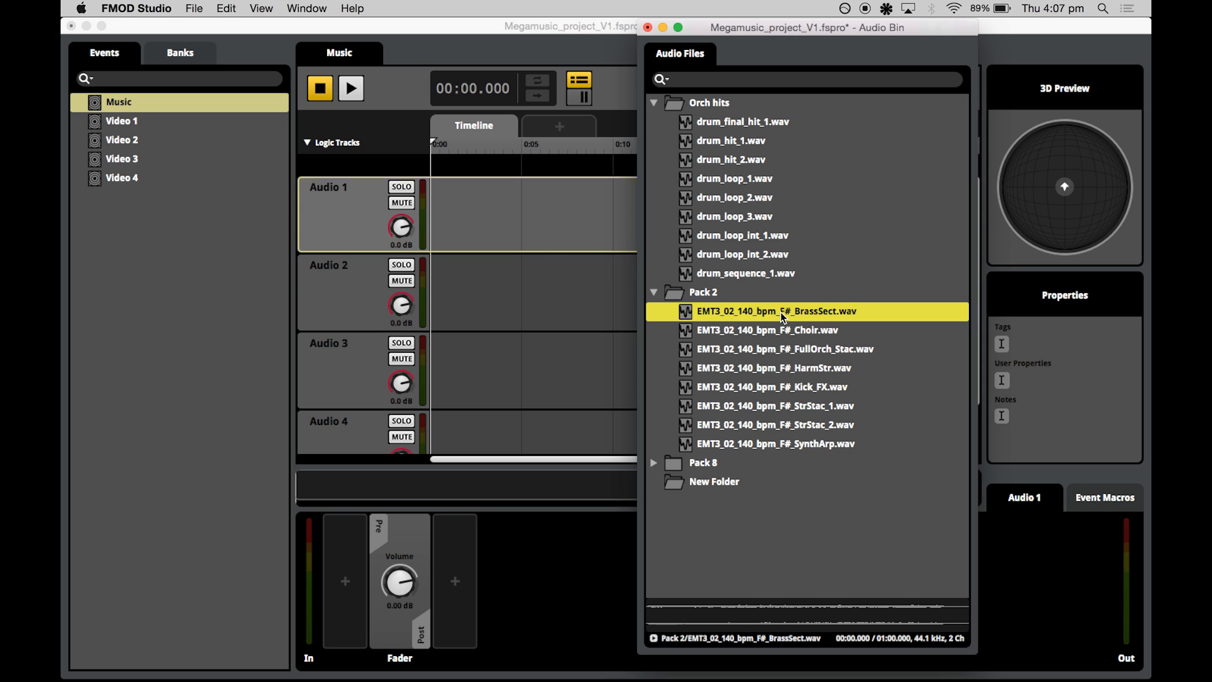
drag(775, 310, 525, 214)
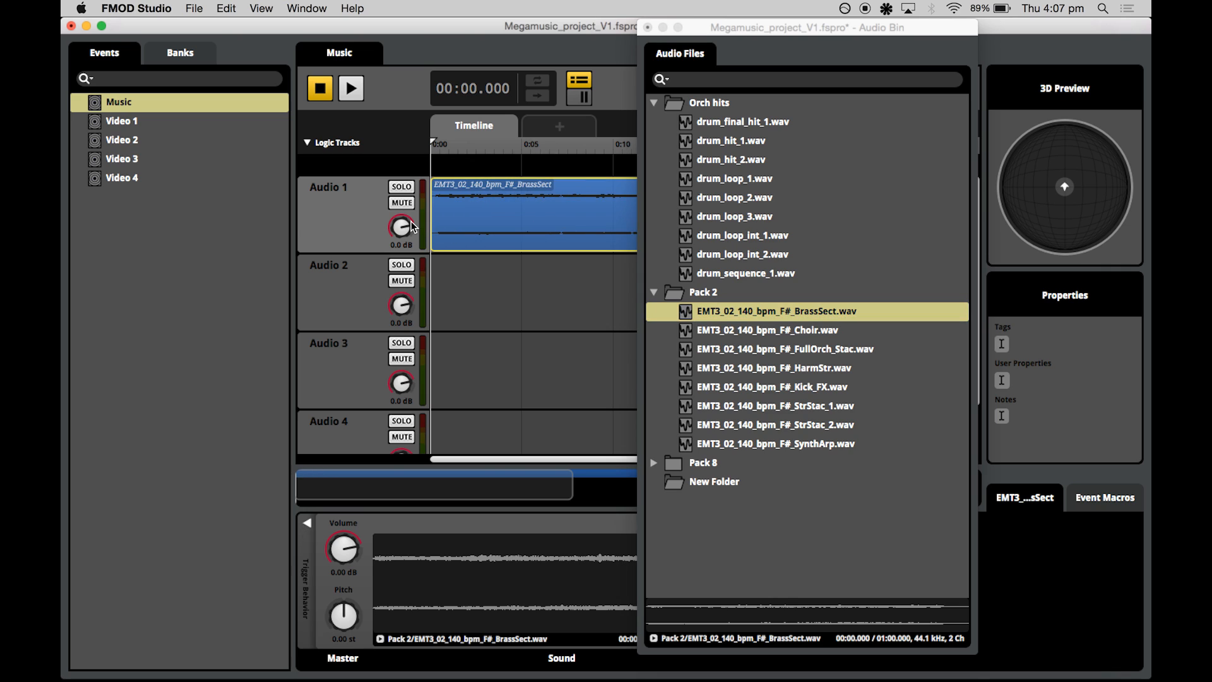
mouse_move(752, 375)
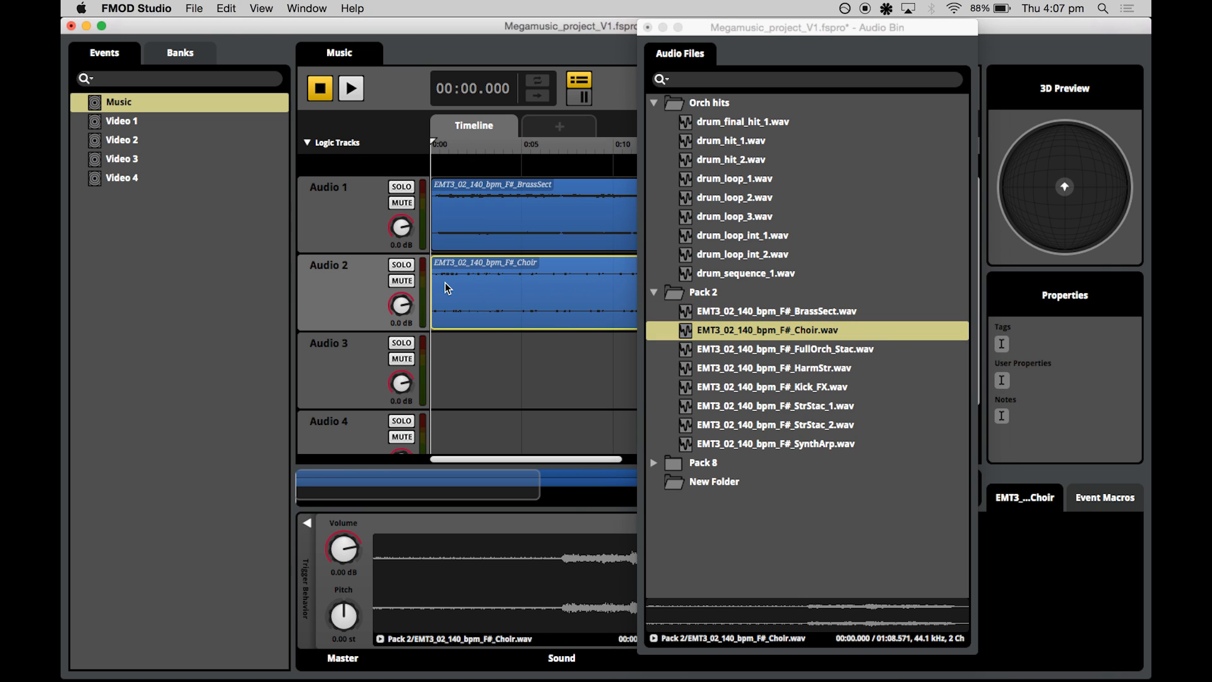
mouse_move(742, 451)
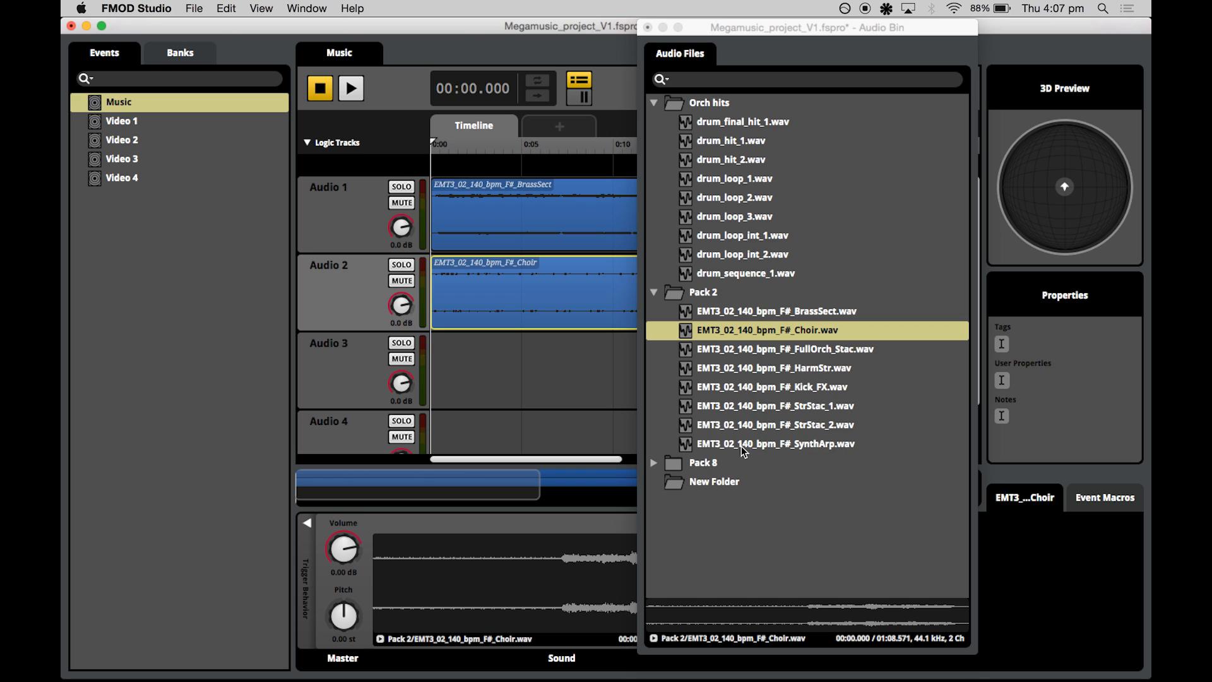
click(775, 443)
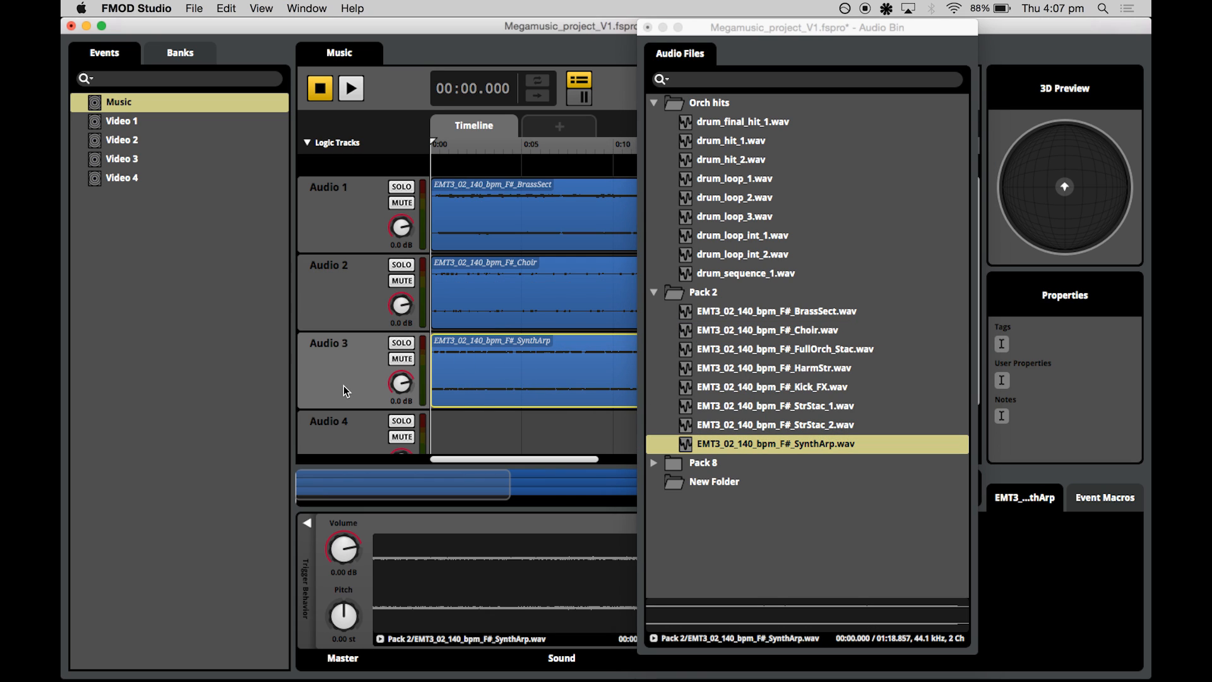
mouse_move(730, 182)
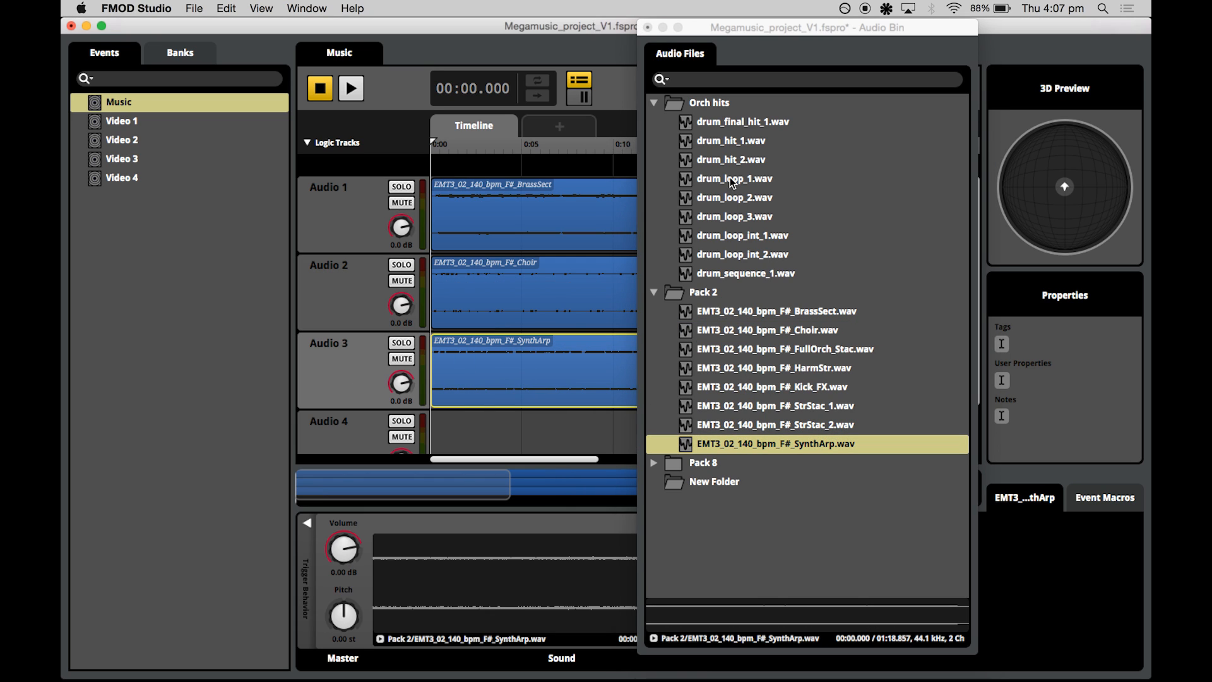
drag(730, 140, 531, 429)
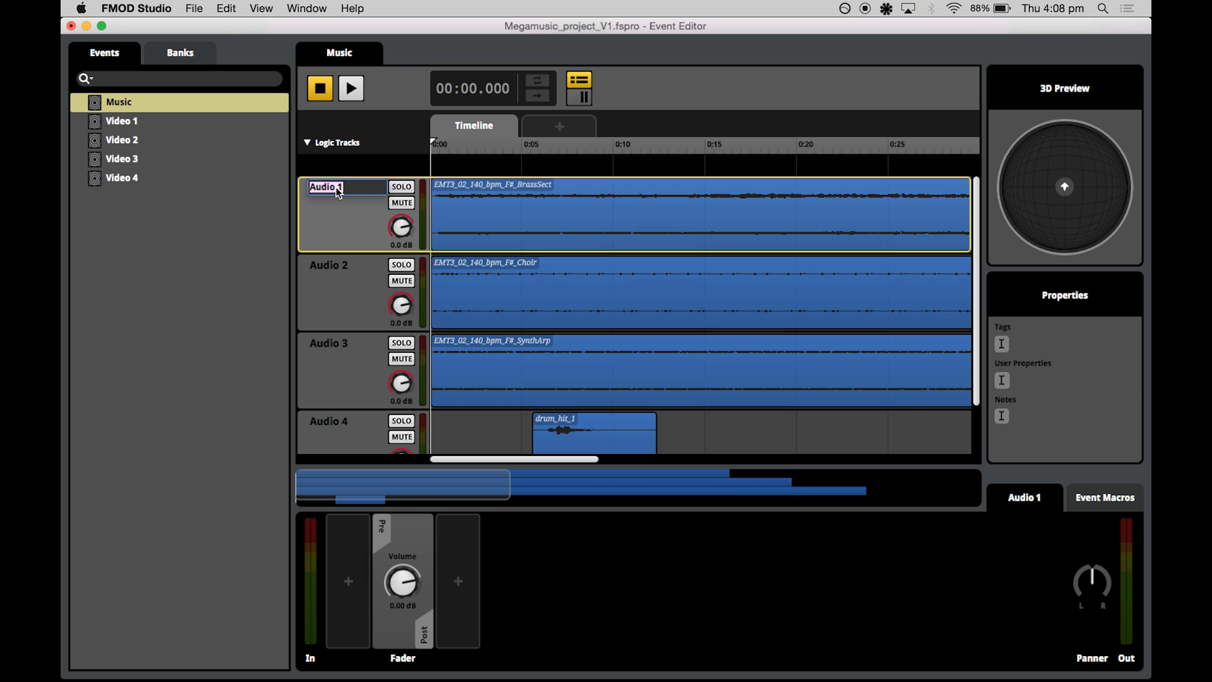
- Rename the tracks Brass, Choir, Synth and Hits, then play the event back
text(Brass)
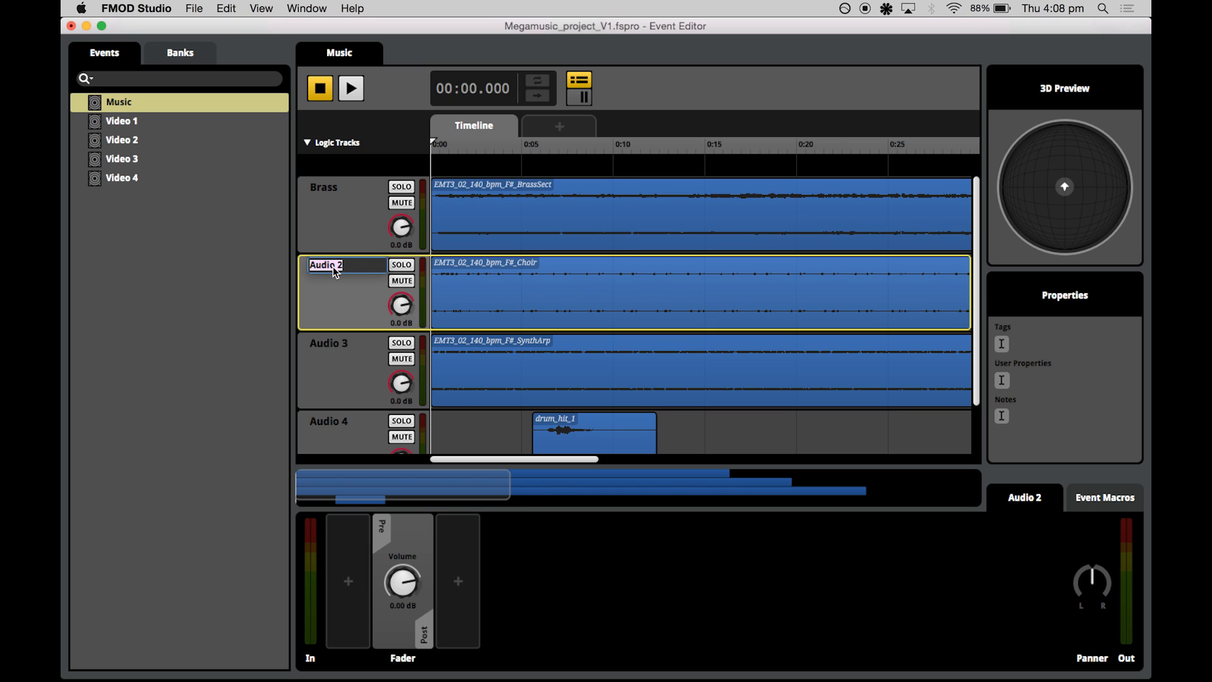
text(Choir)
click(346, 344)
text(Synth)
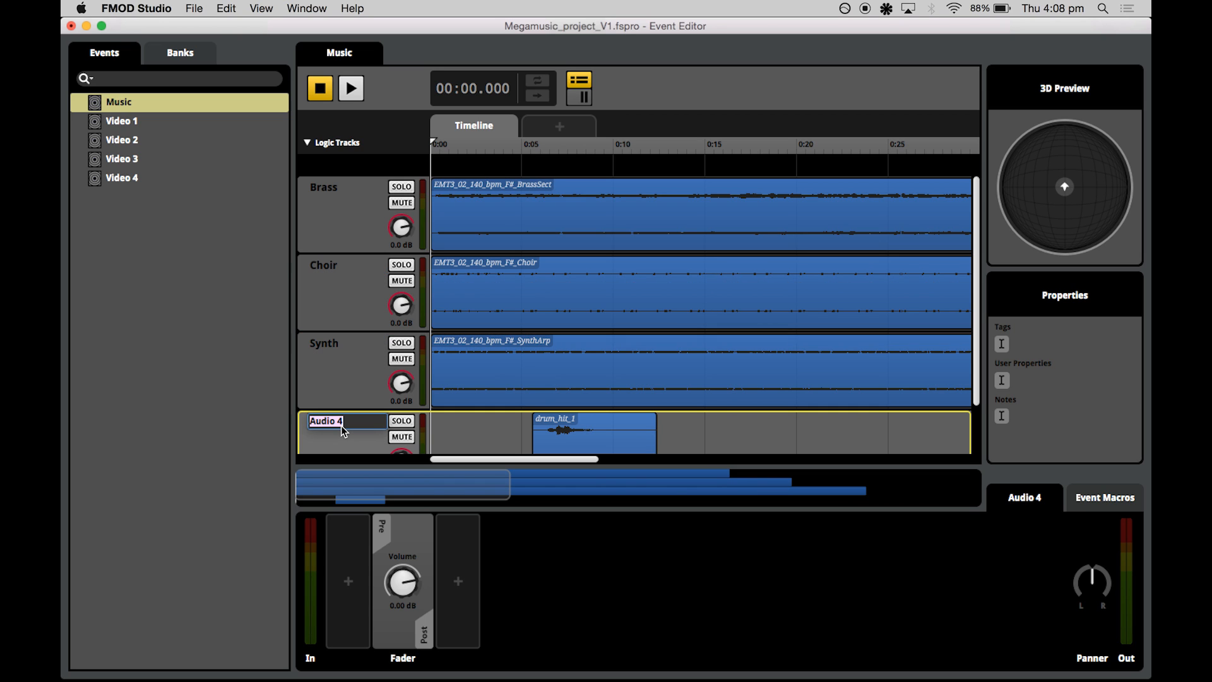
text(Hits)
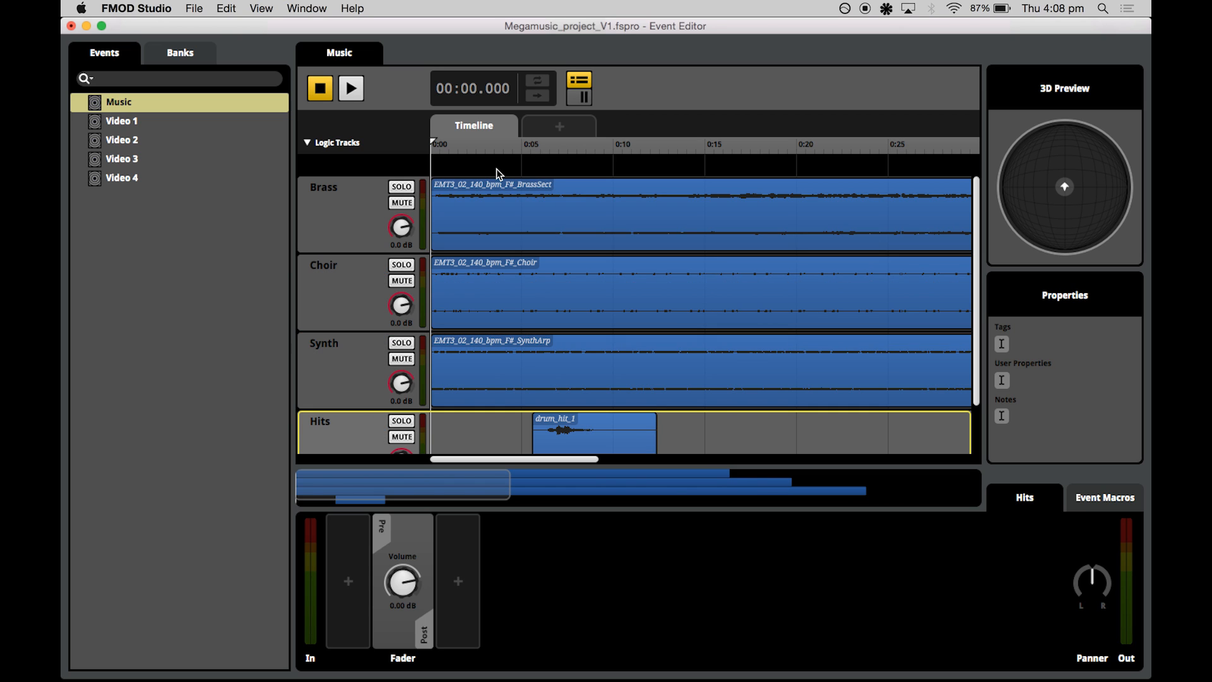
click(351, 89)
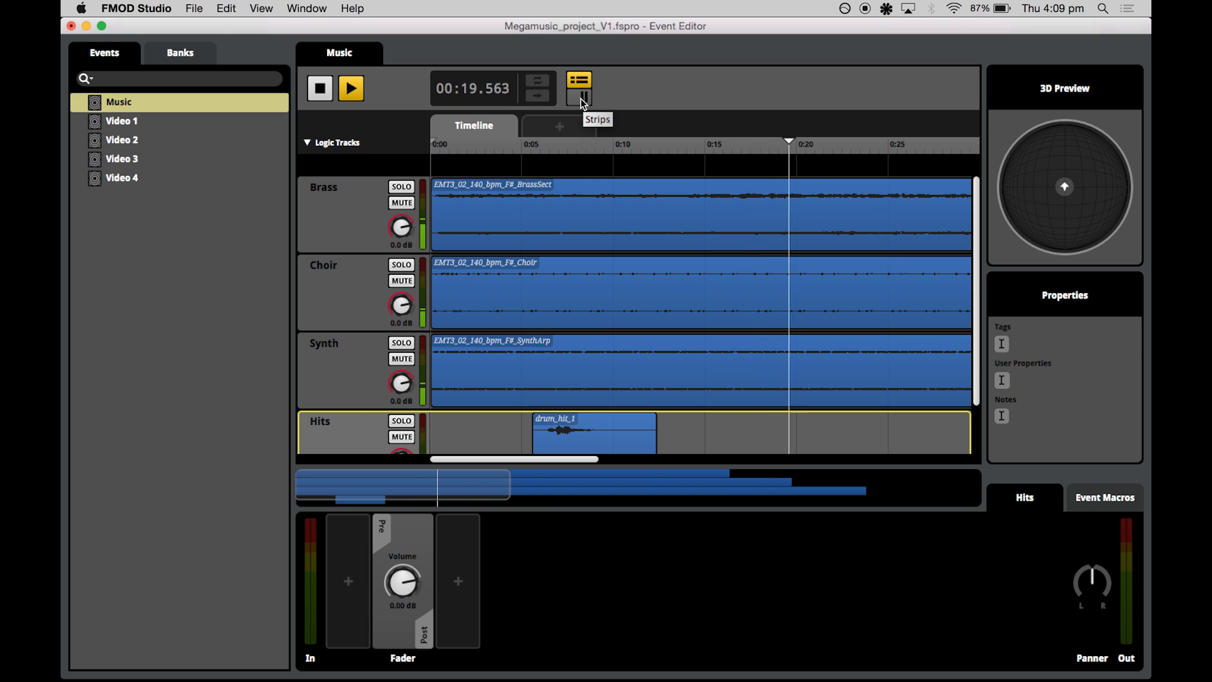
- Show the group mixer strips, solo one, mute the Synth group and stop playback
click(578, 96)
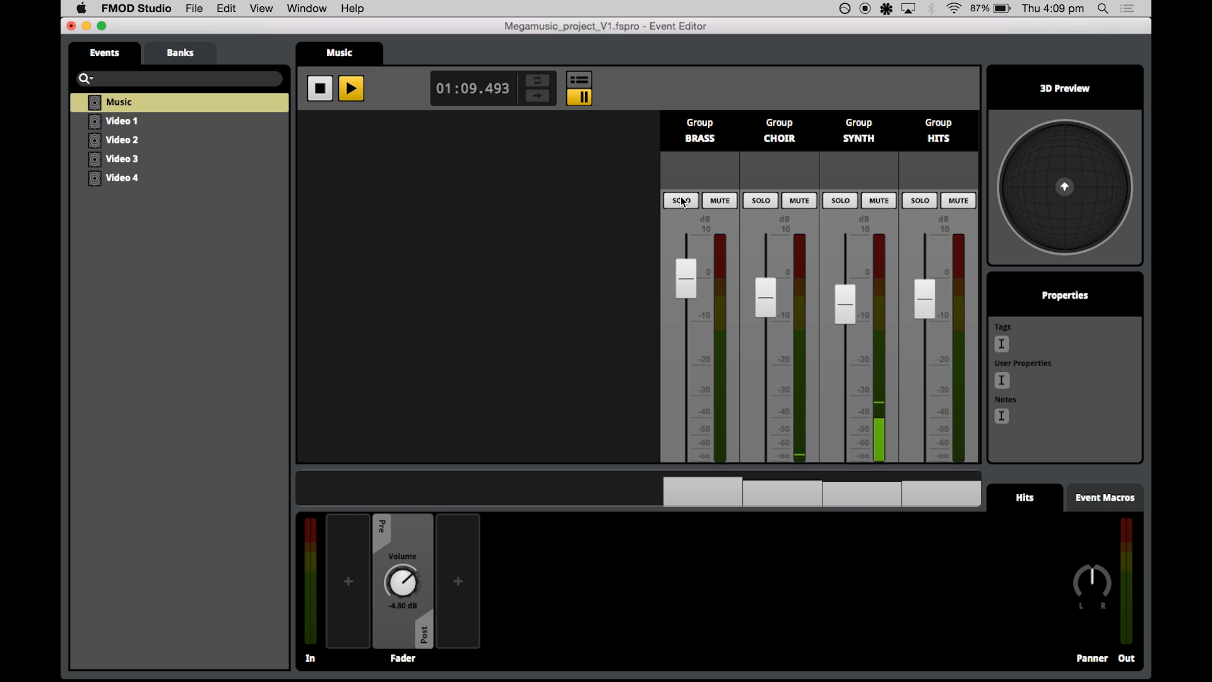
click(840, 200)
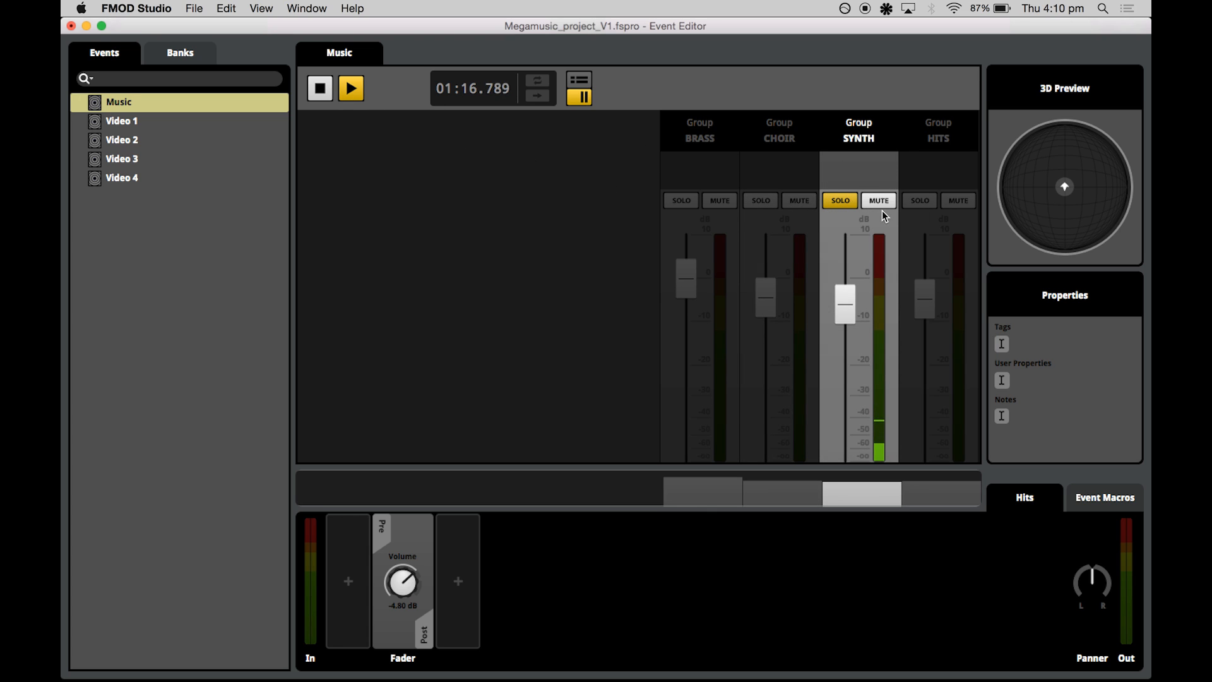
click(878, 199)
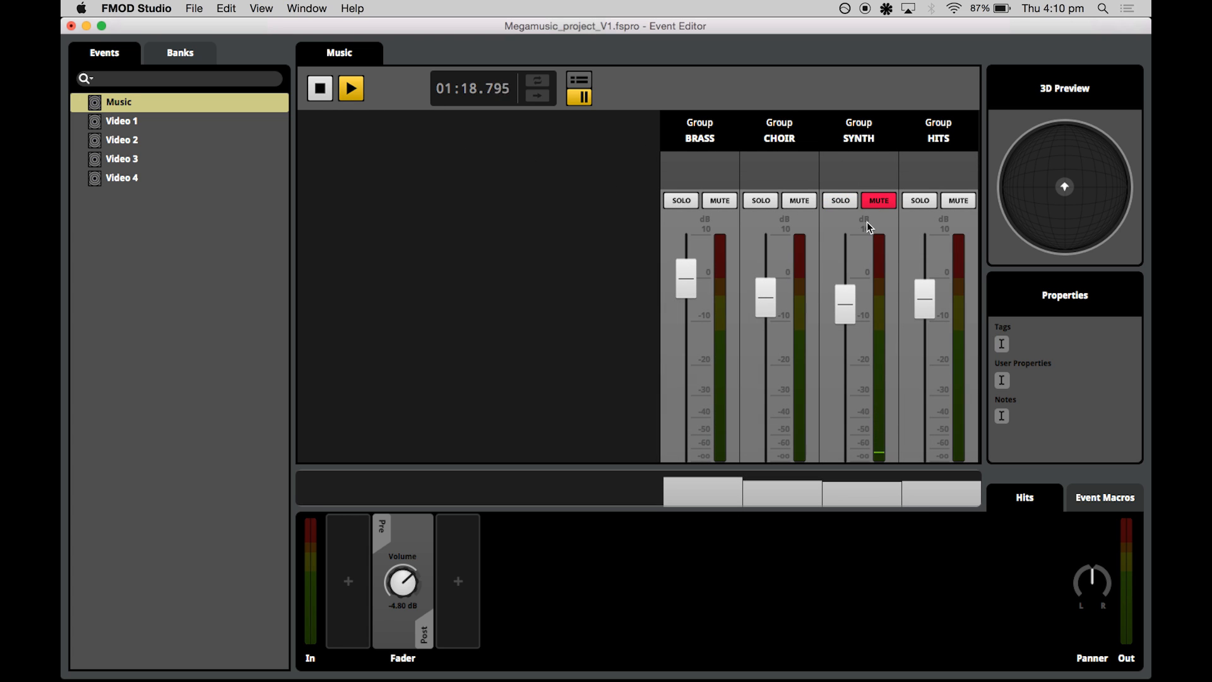
mouse_move(759, 244)
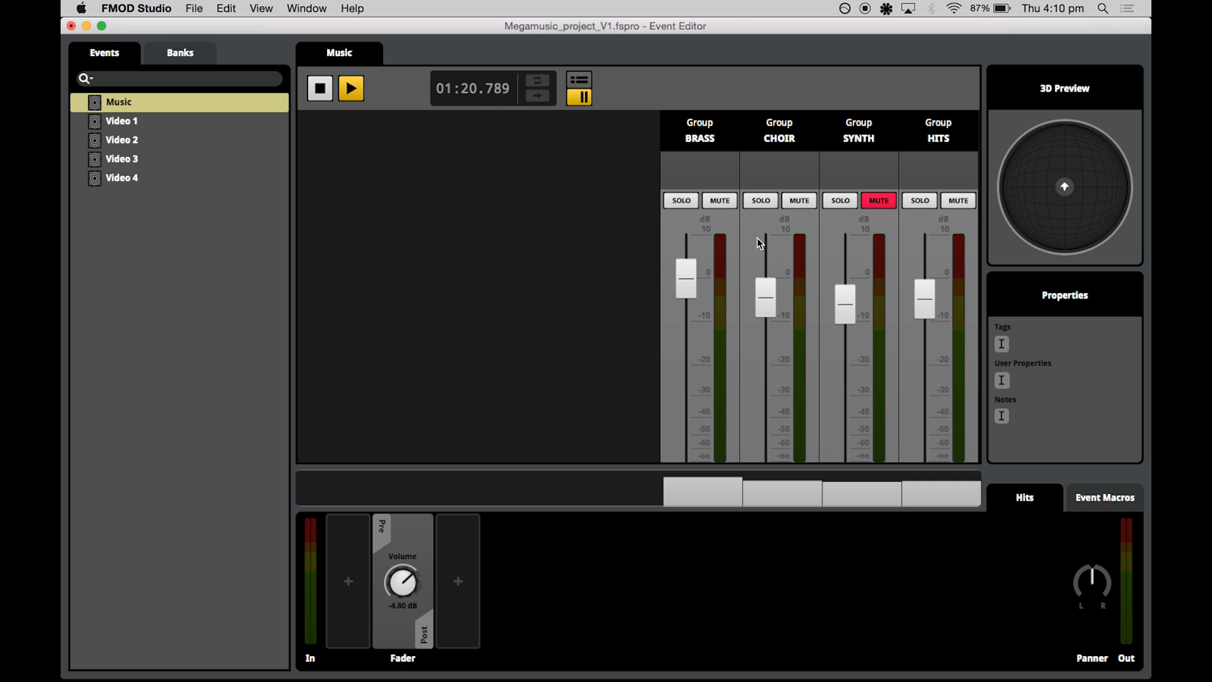
click(319, 89)
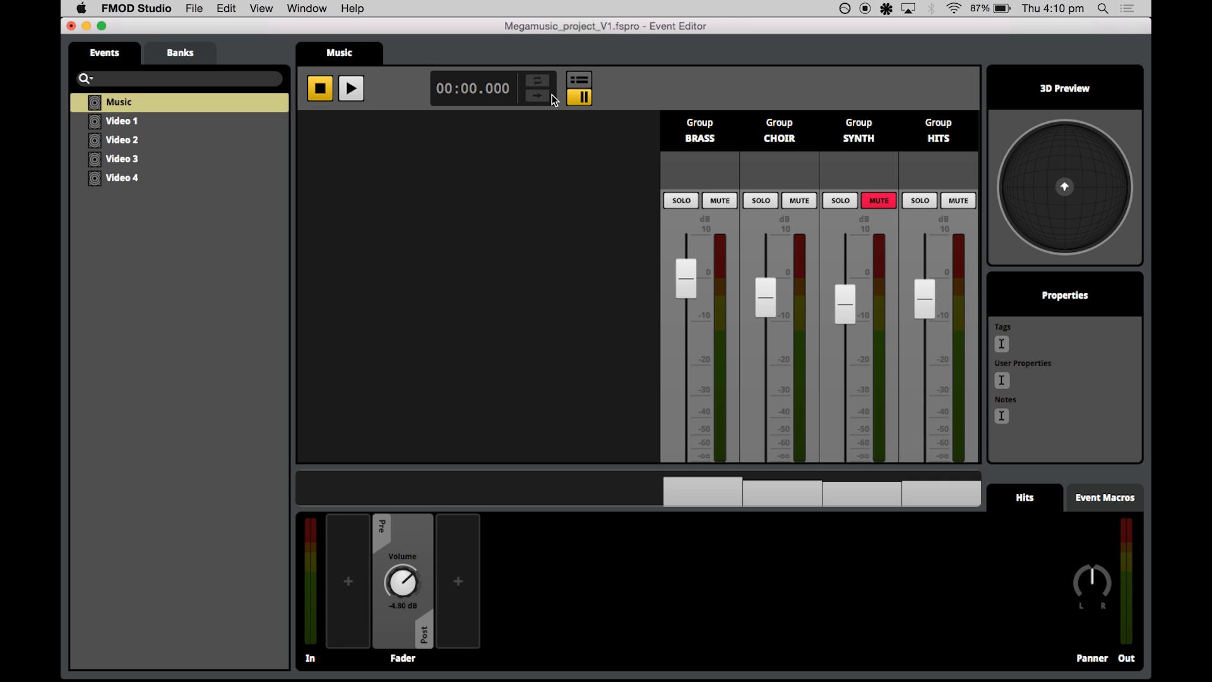
click(578, 81)
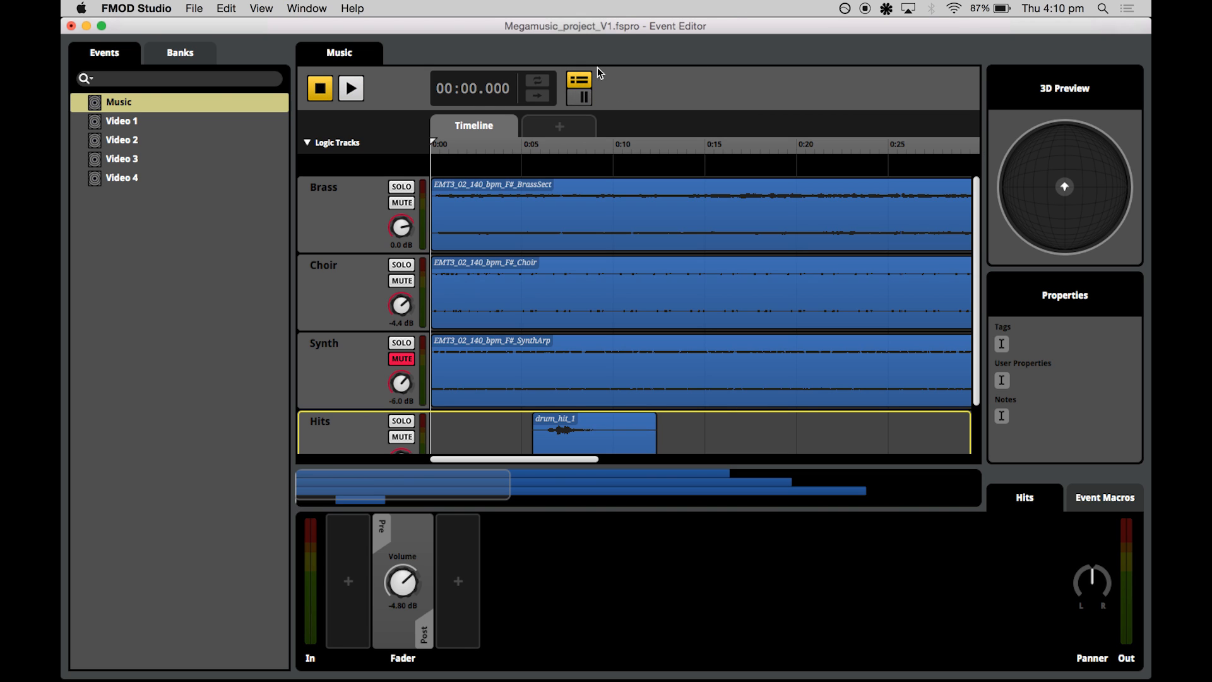
mouse_move(586, 99)
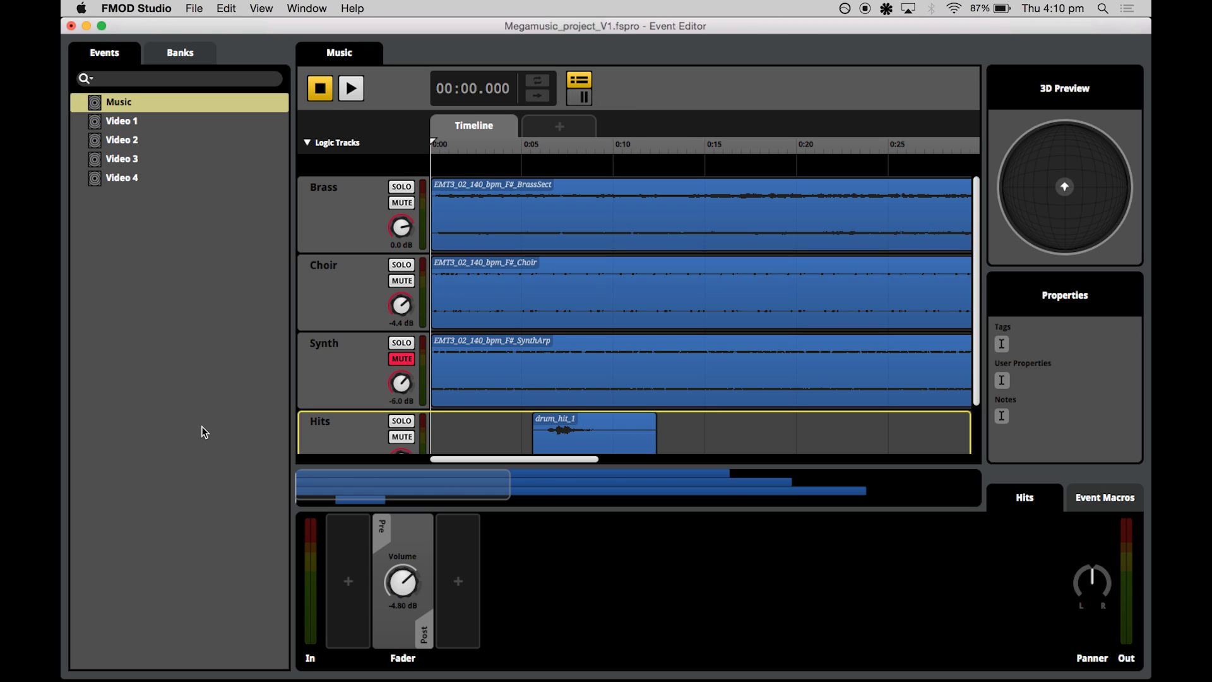
mouse_move(260, 409)
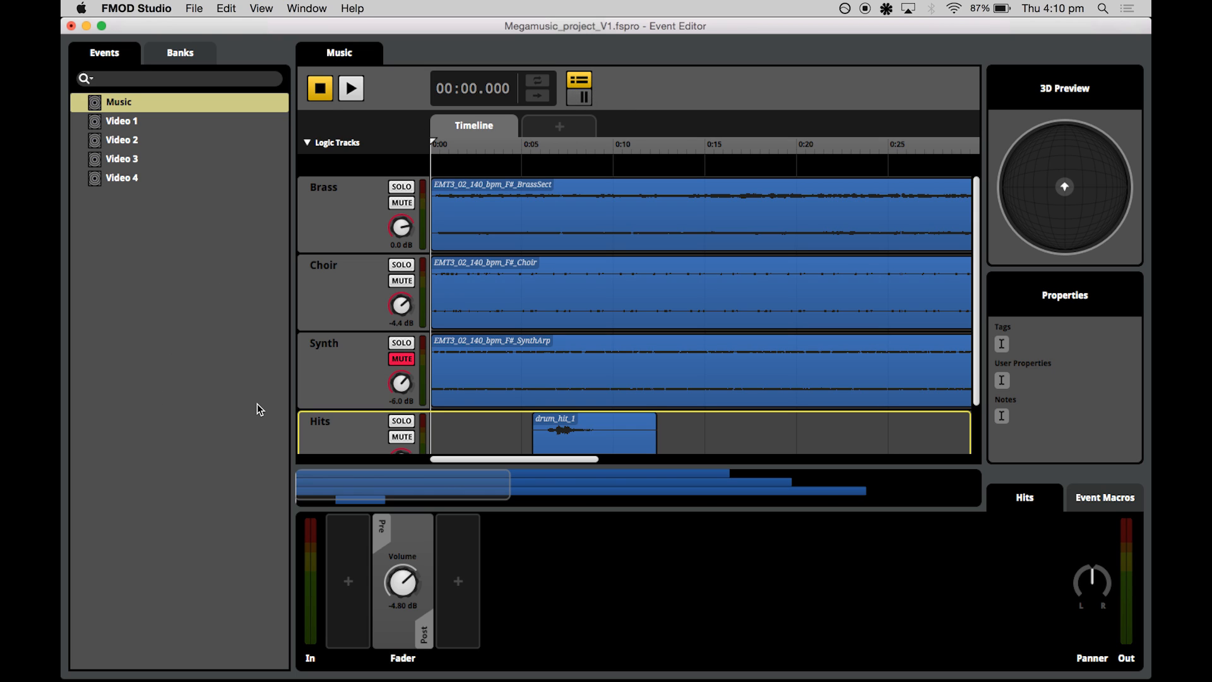
mouse_move(435, 172)
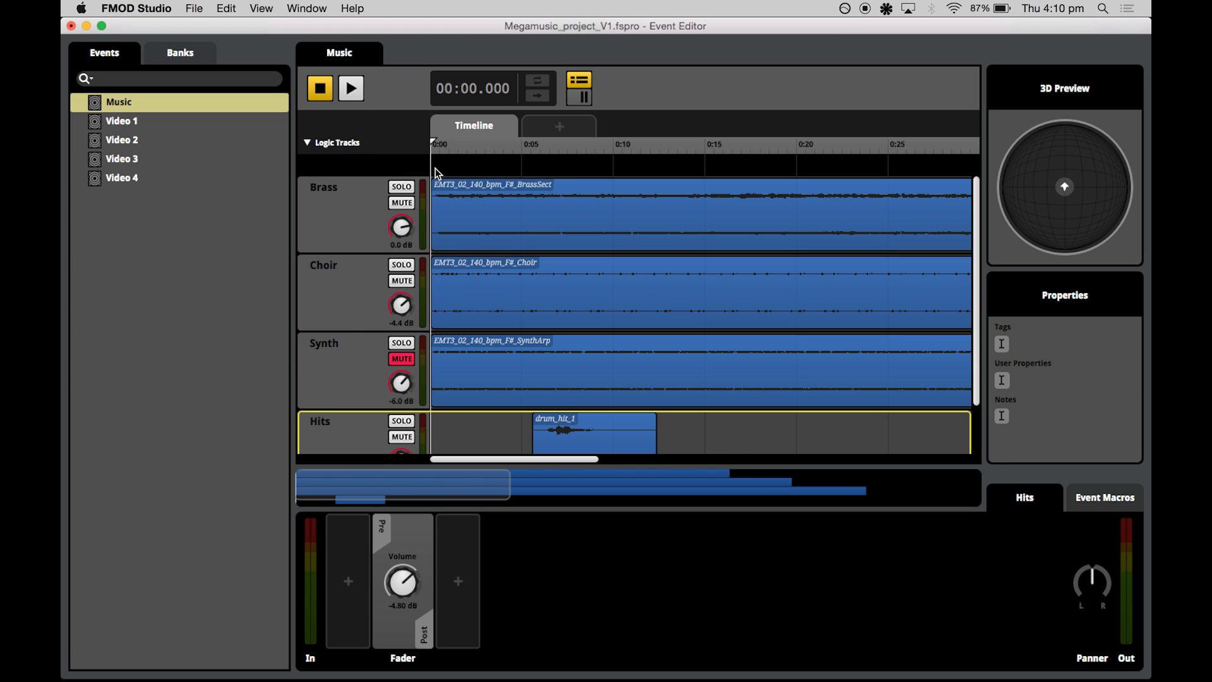
- Add a tempo marker at the start of the Music event's logic track
right_click(436, 171)
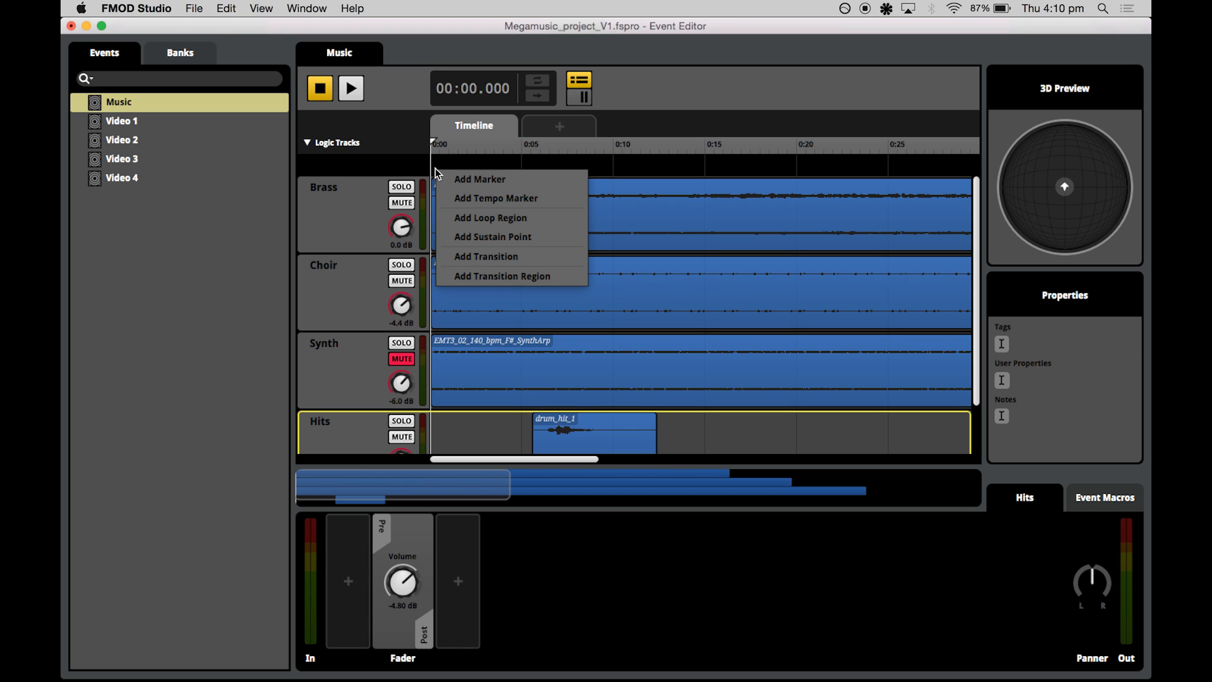
click(495, 198)
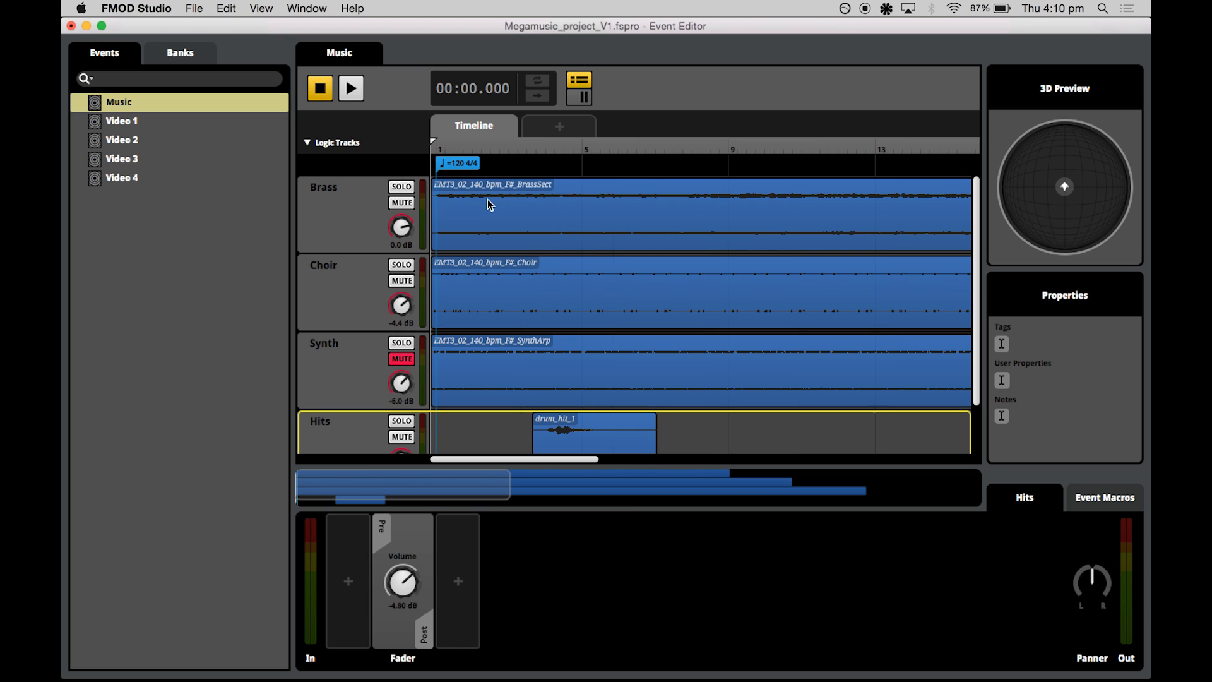
mouse_move(456, 167)
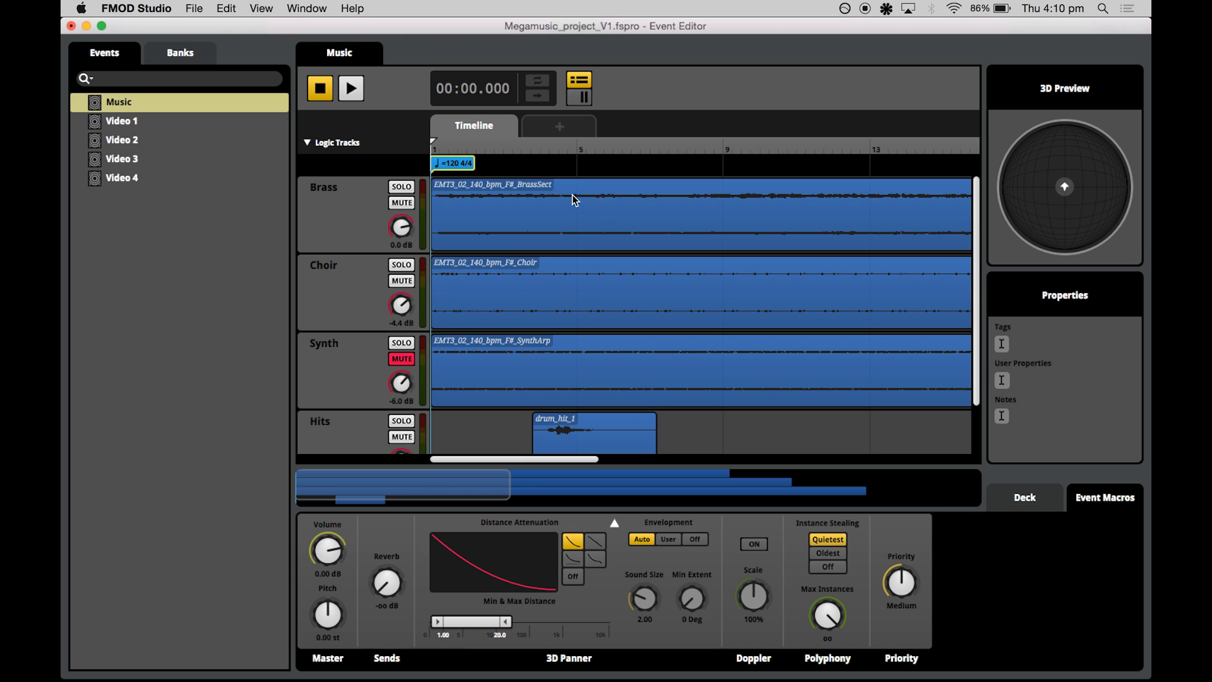
mouse_move(520, 264)
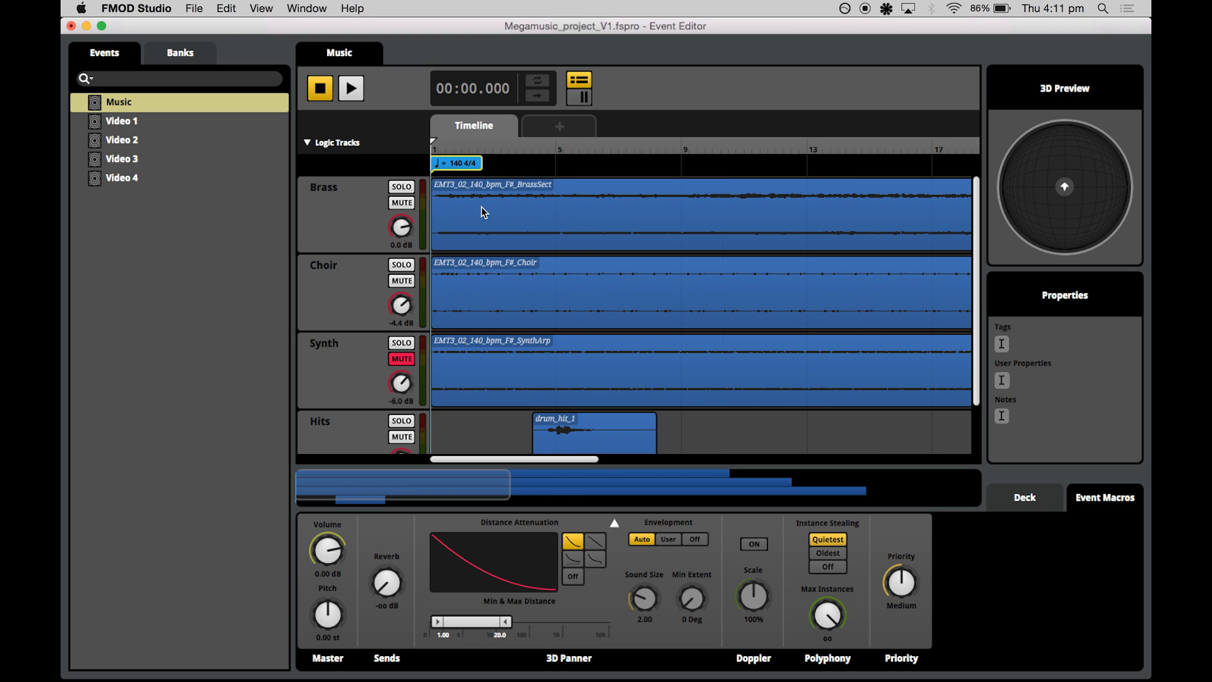
mouse_move(581, 445)
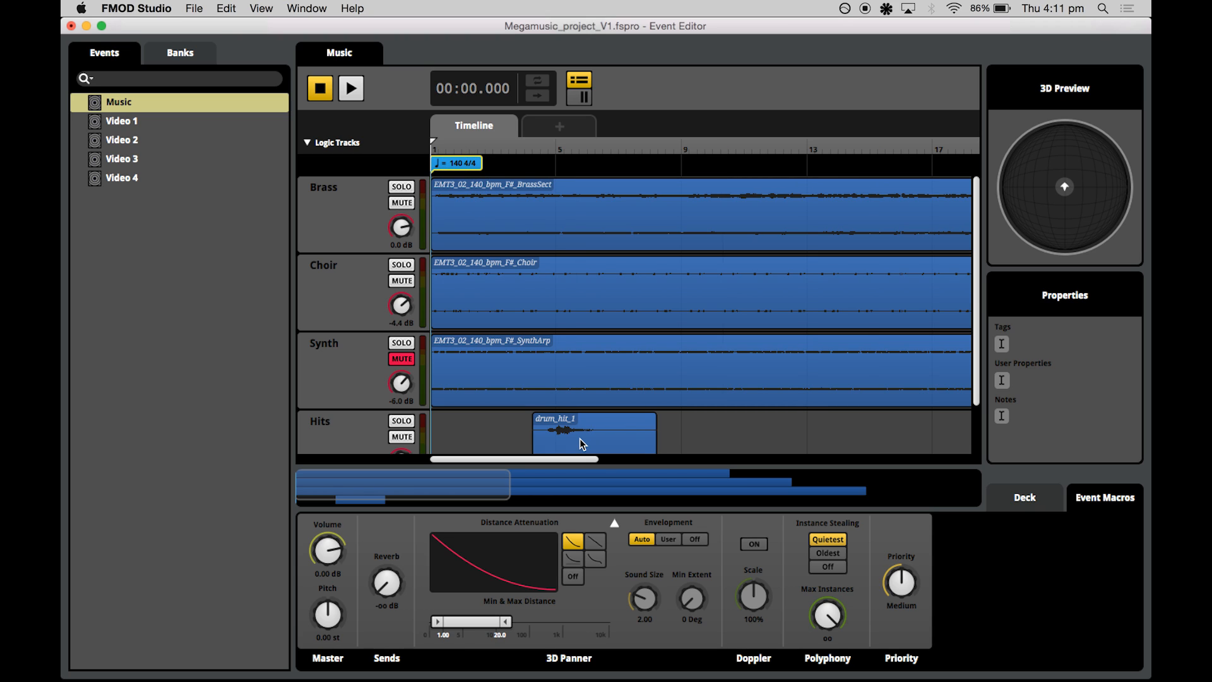
mouse_move(561, 166)
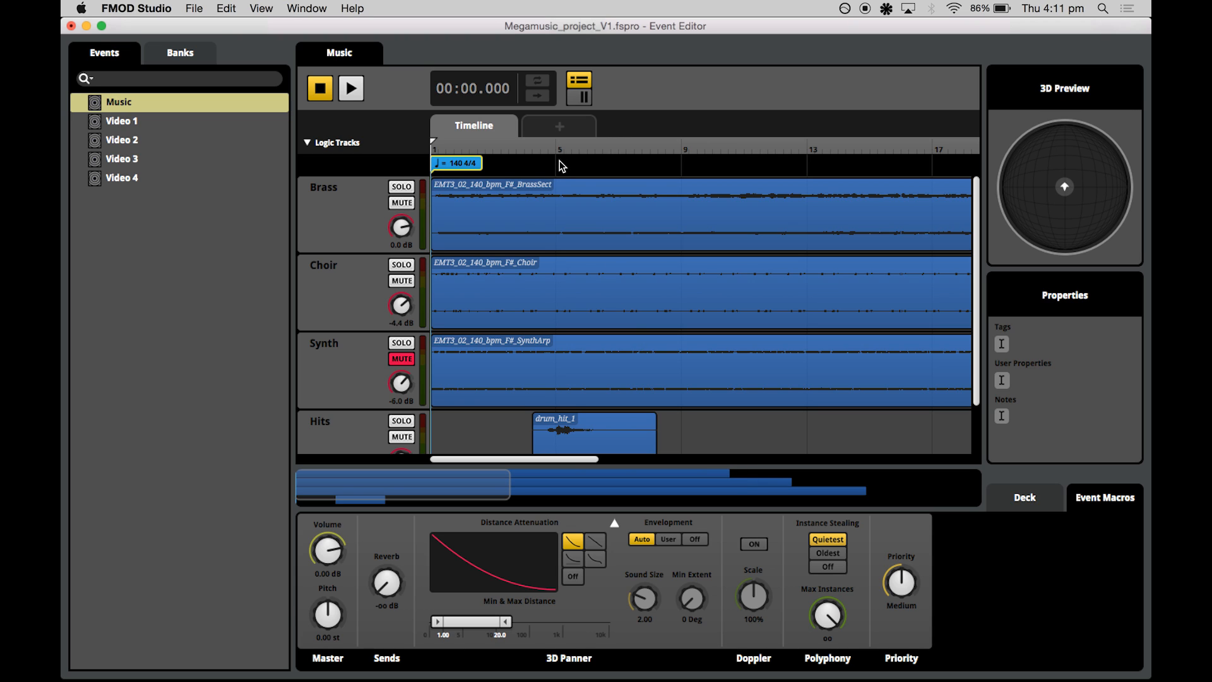
- Add a marker at bar 5 and rename it Segment 1
right_click(561, 165)
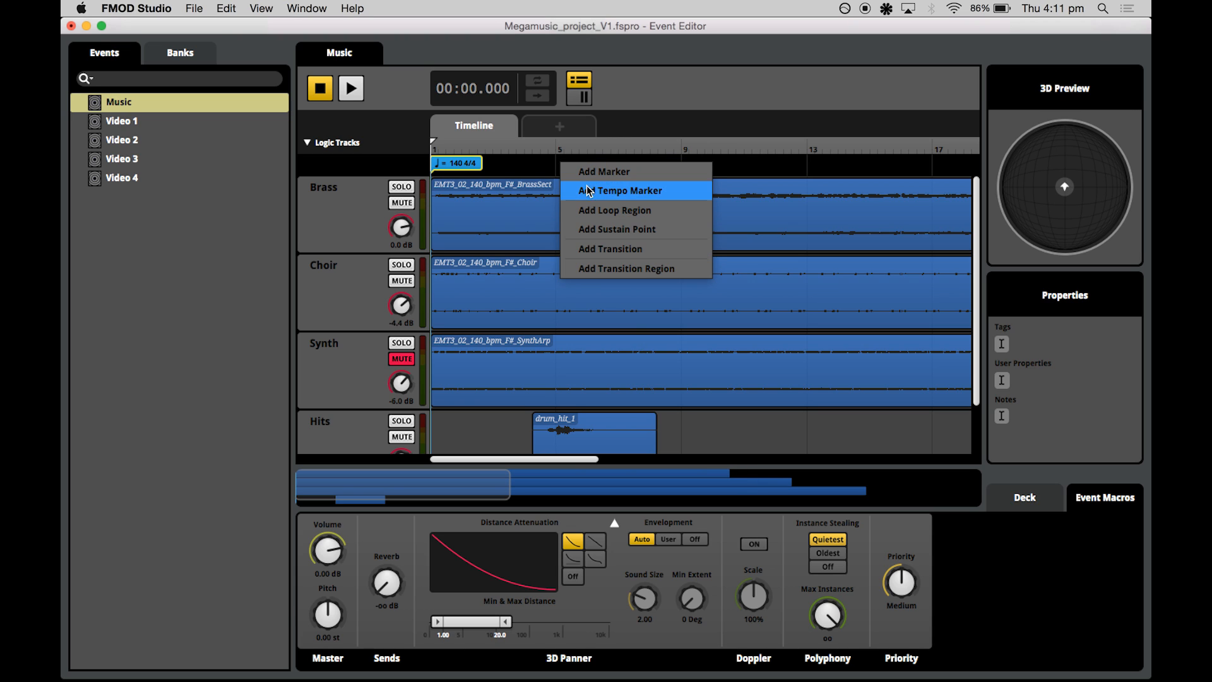
mouse_move(597, 179)
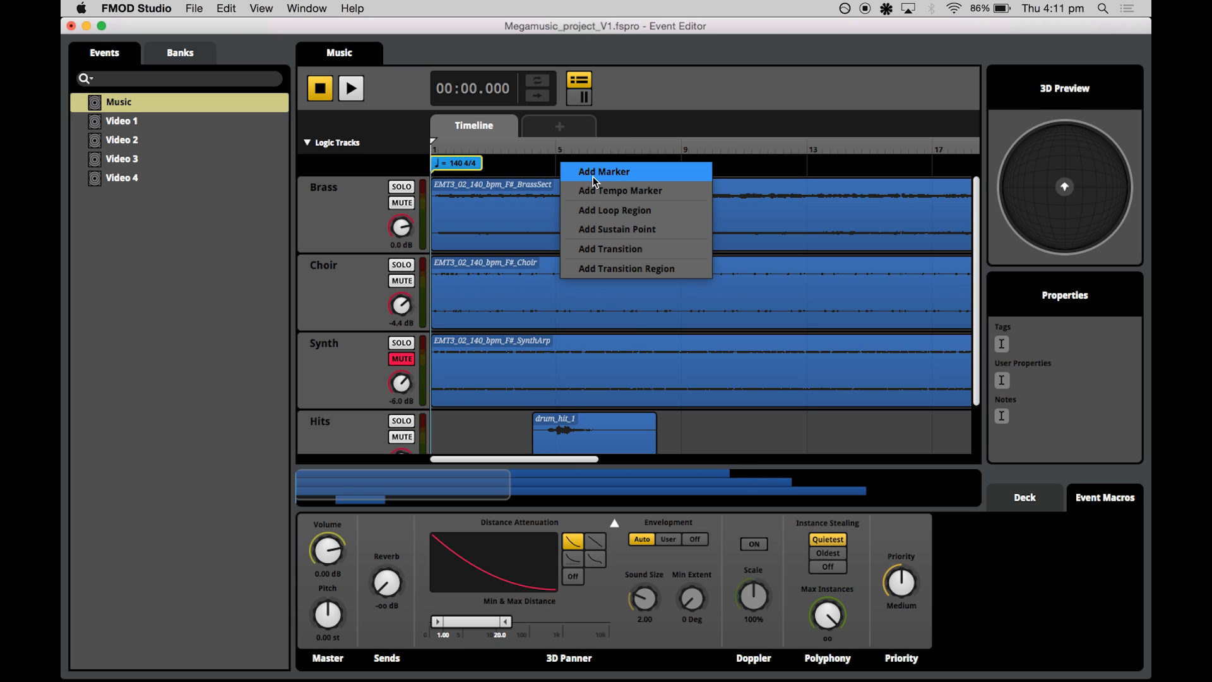
click(603, 172)
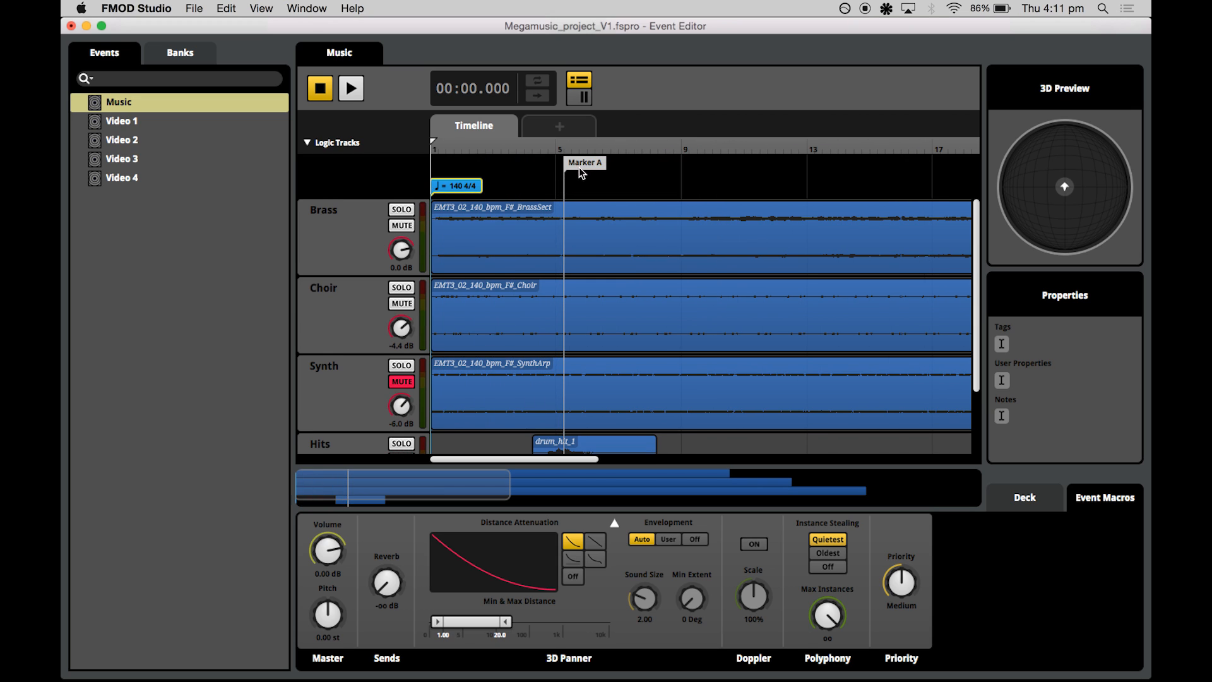
double_click(585, 163)
text(Segment 1)
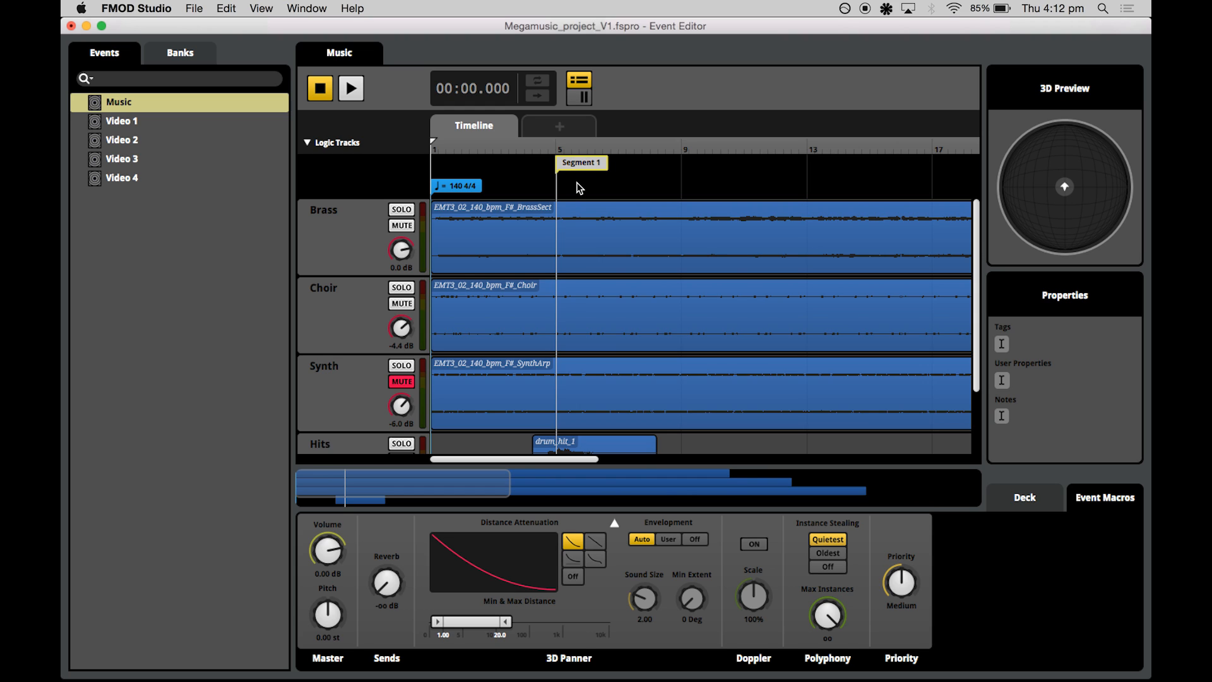
- Add a loop region from bar 5 to bar 17 and play it back
right_click(578, 187)
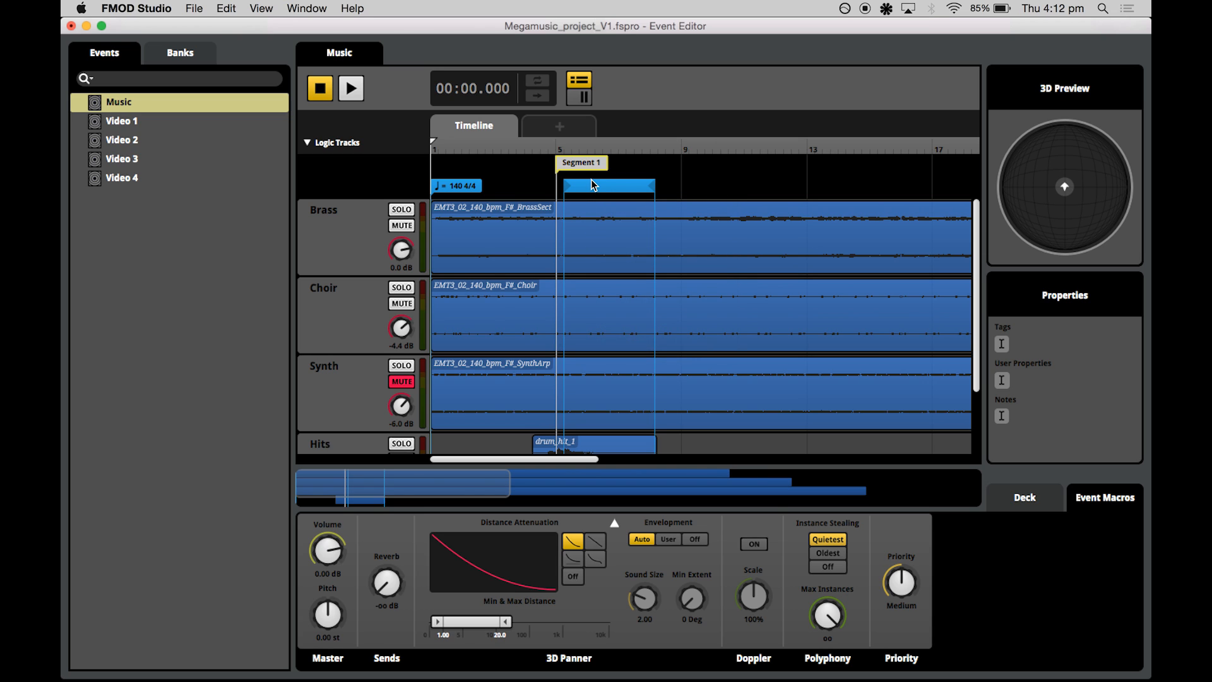
click(601, 184)
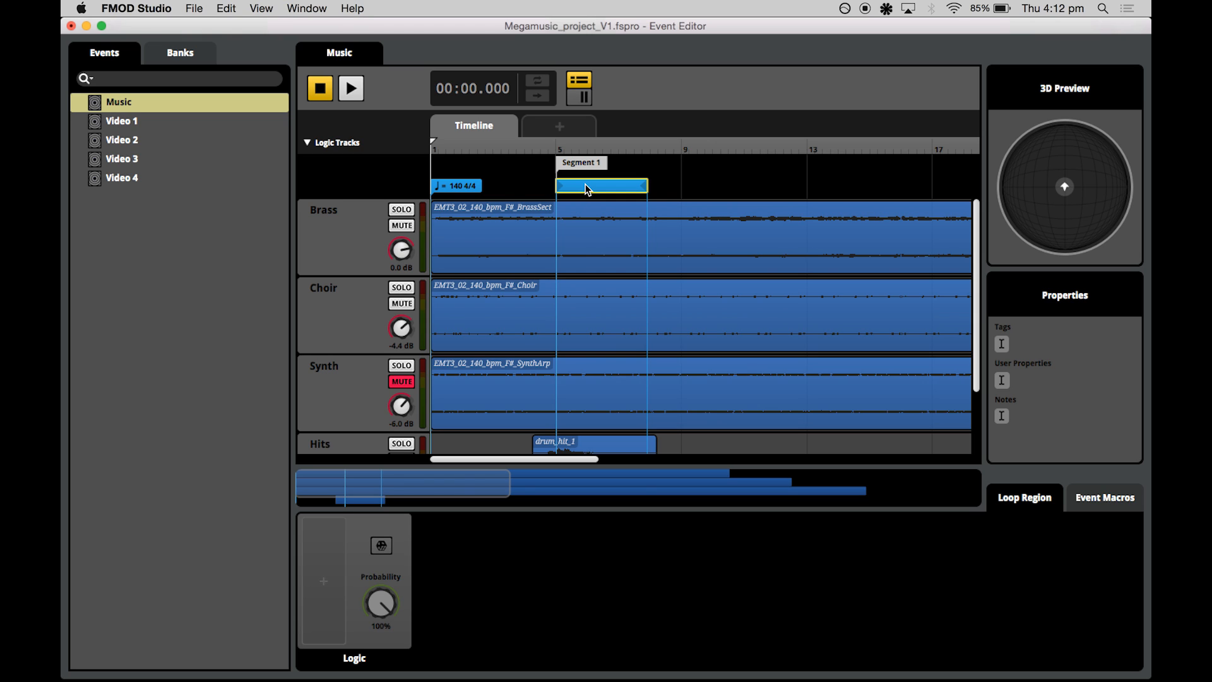
mouse_move(596, 212)
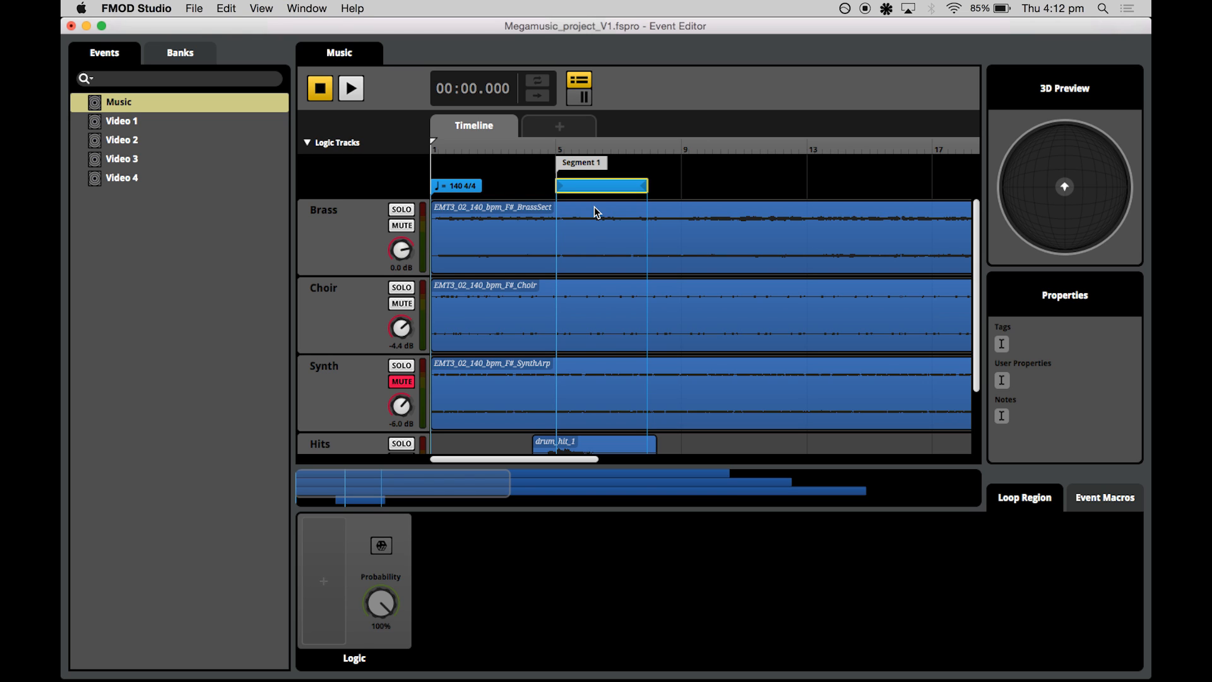
drag(648, 185, 681, 186)
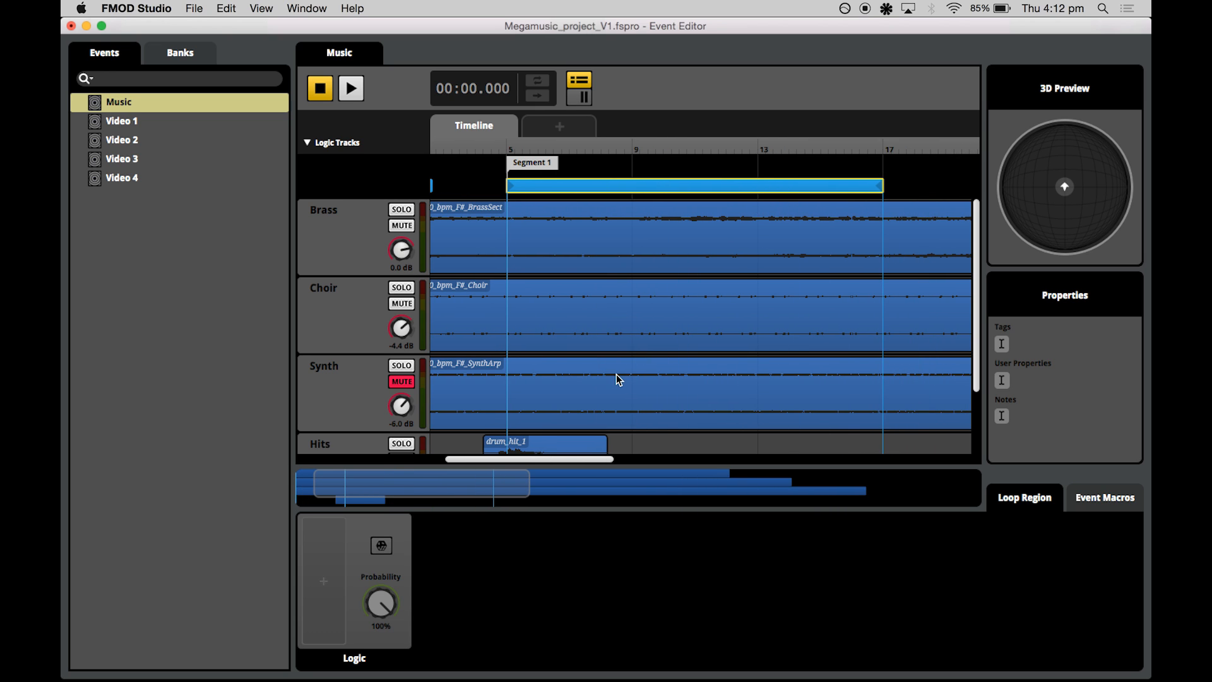
click(351, 89)
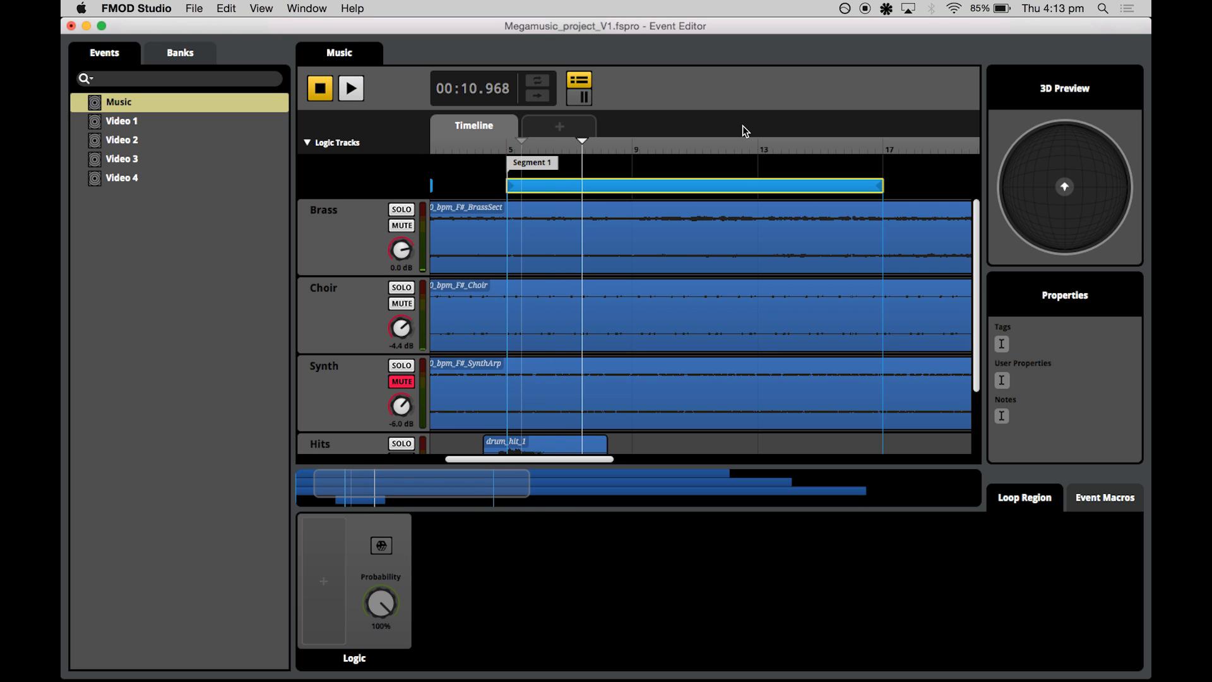
- Select the drum_hit_1 sound on the Hits track and expand its Trigger Behavior section
click(544, 441)
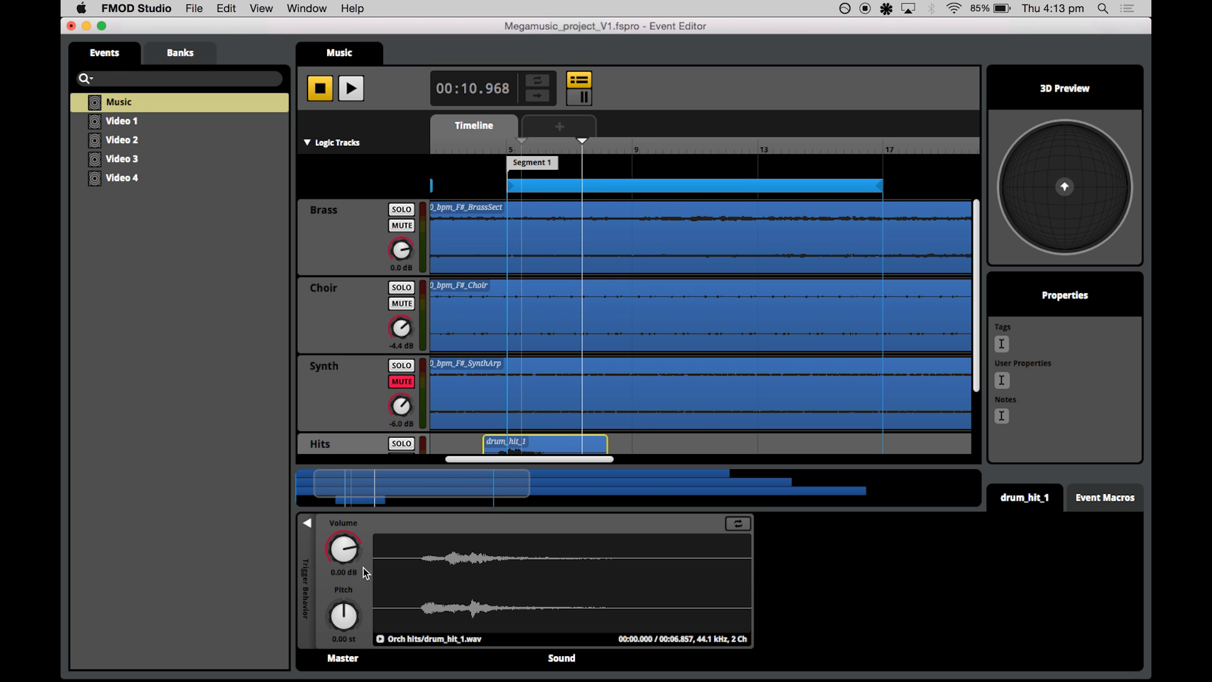
mouse_move(394, 578)
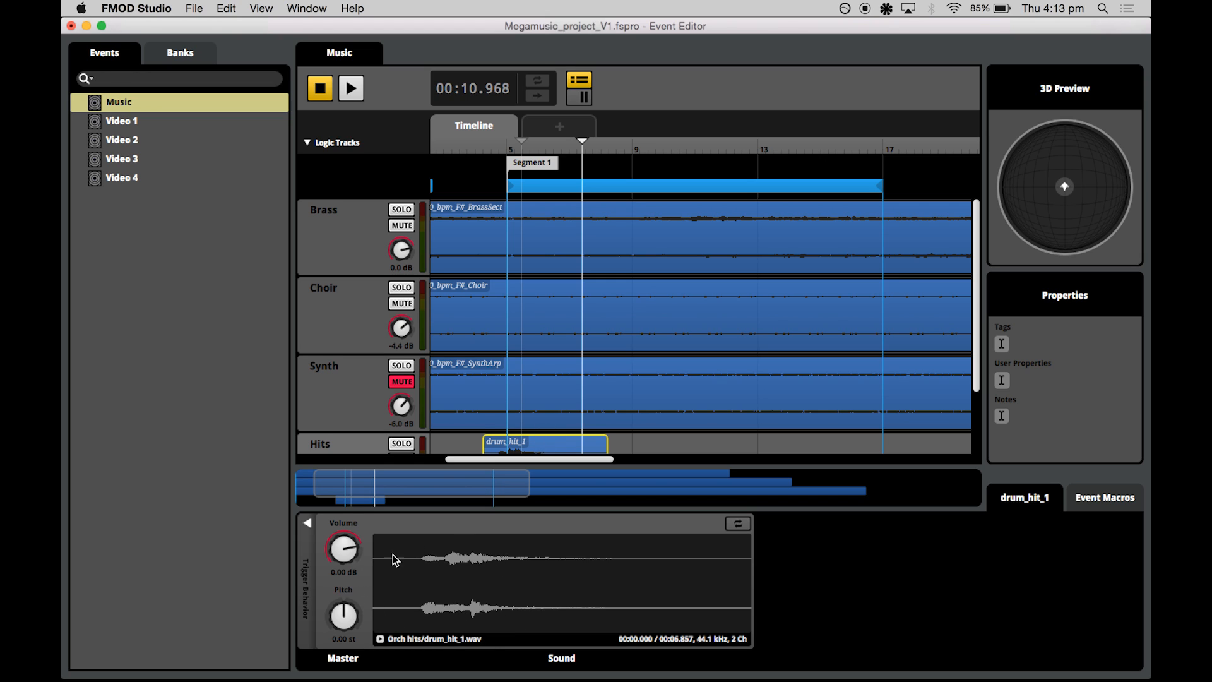
mouse_move(410, 613)
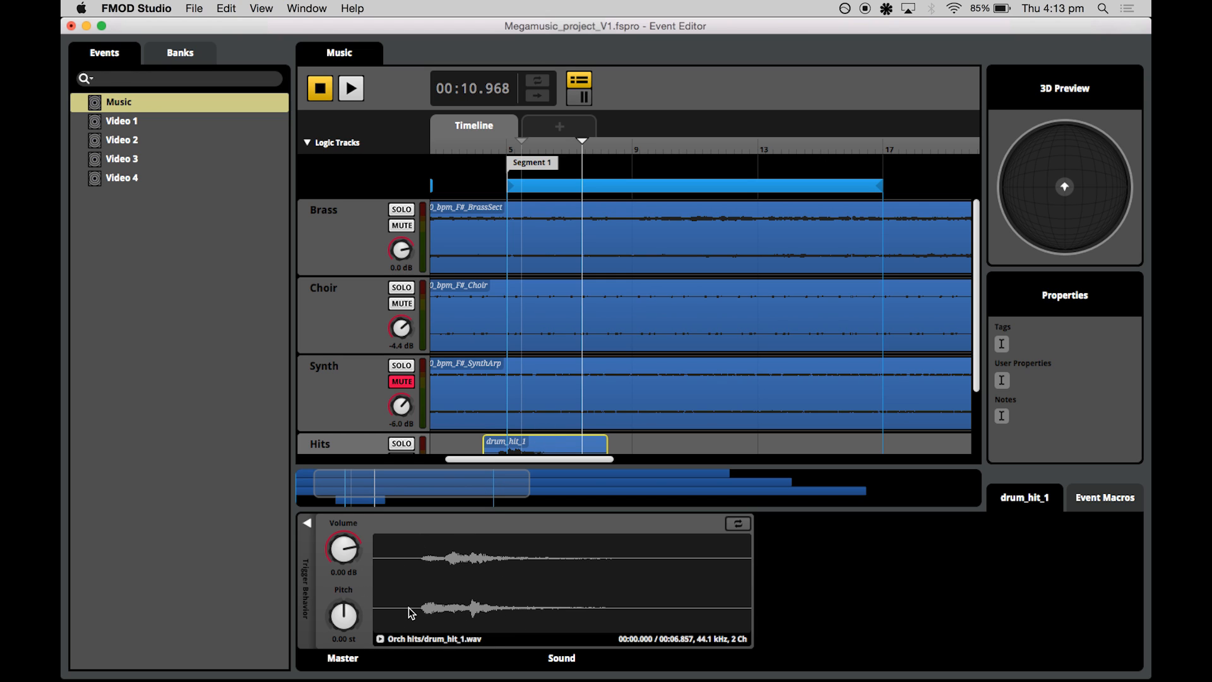
mouse_move(306, 588)
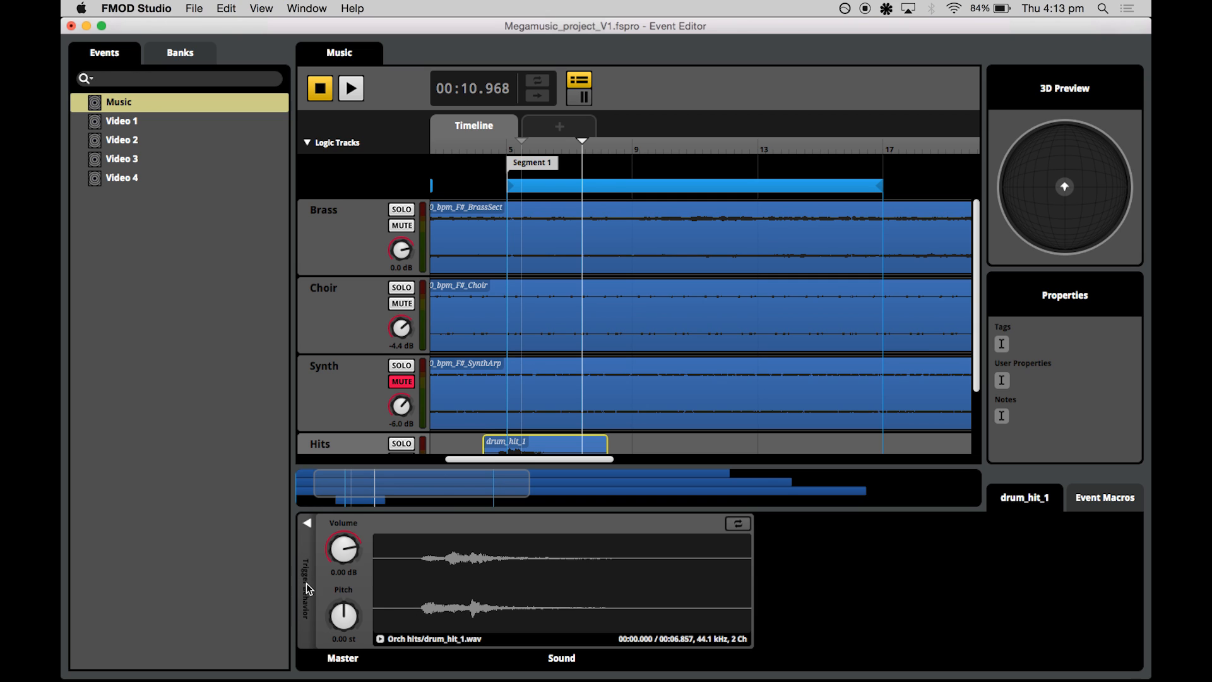
click(306, 540)
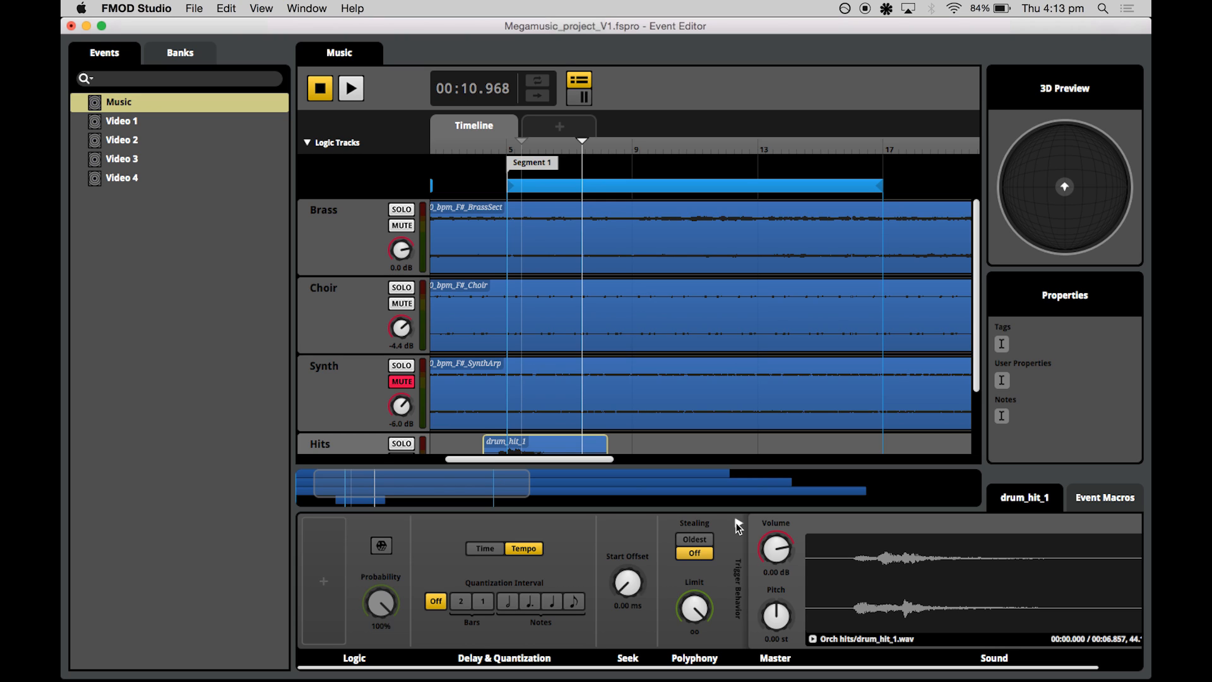
mouse_move(737, 540)
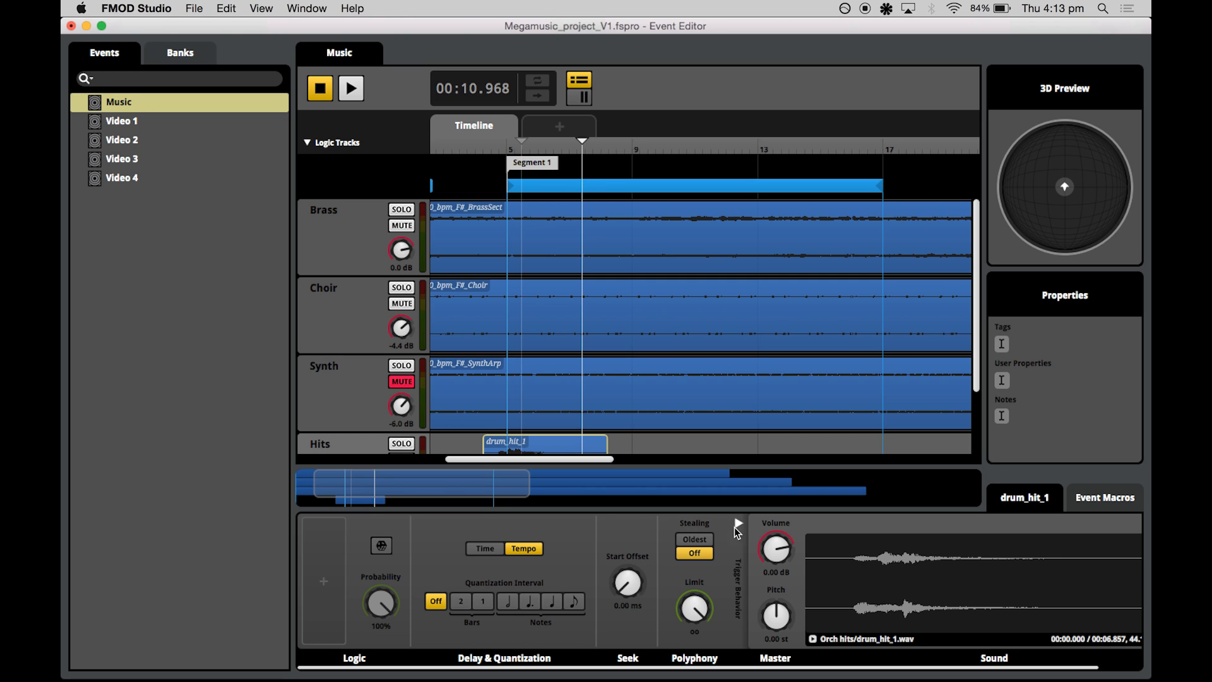
mouse_move(409, 611)
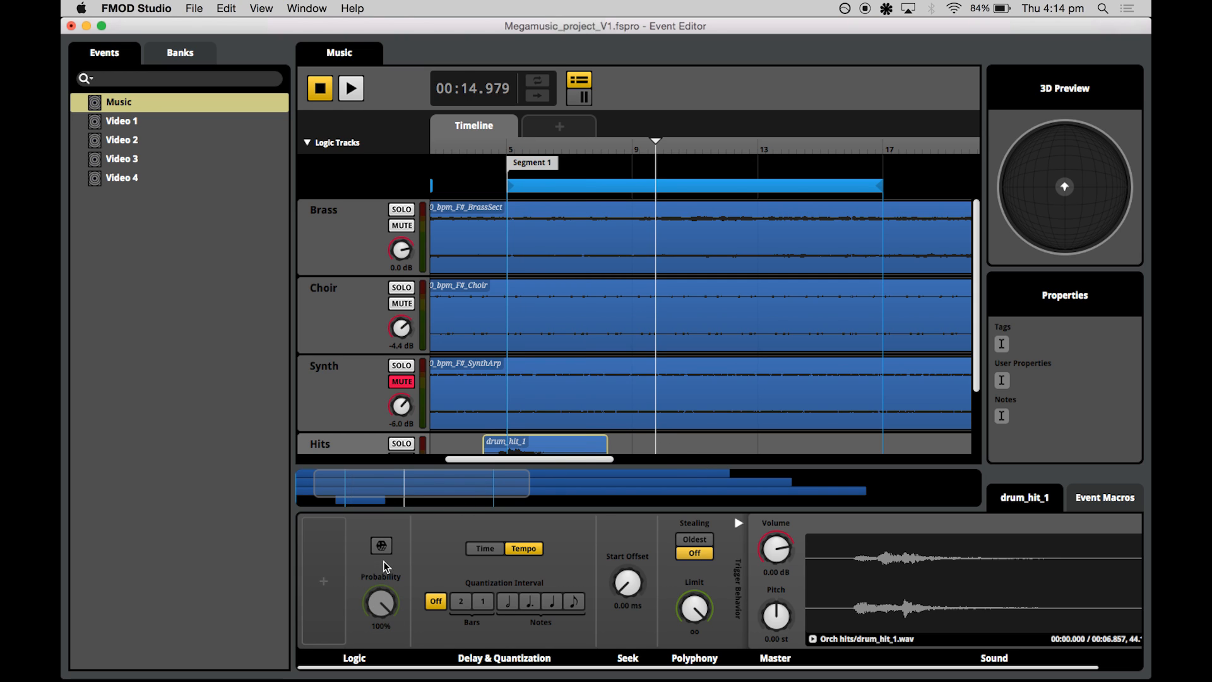
- Enable trigger probability on drum_hit_1 and set it to 30%
double_click(380, 626)
text(30)
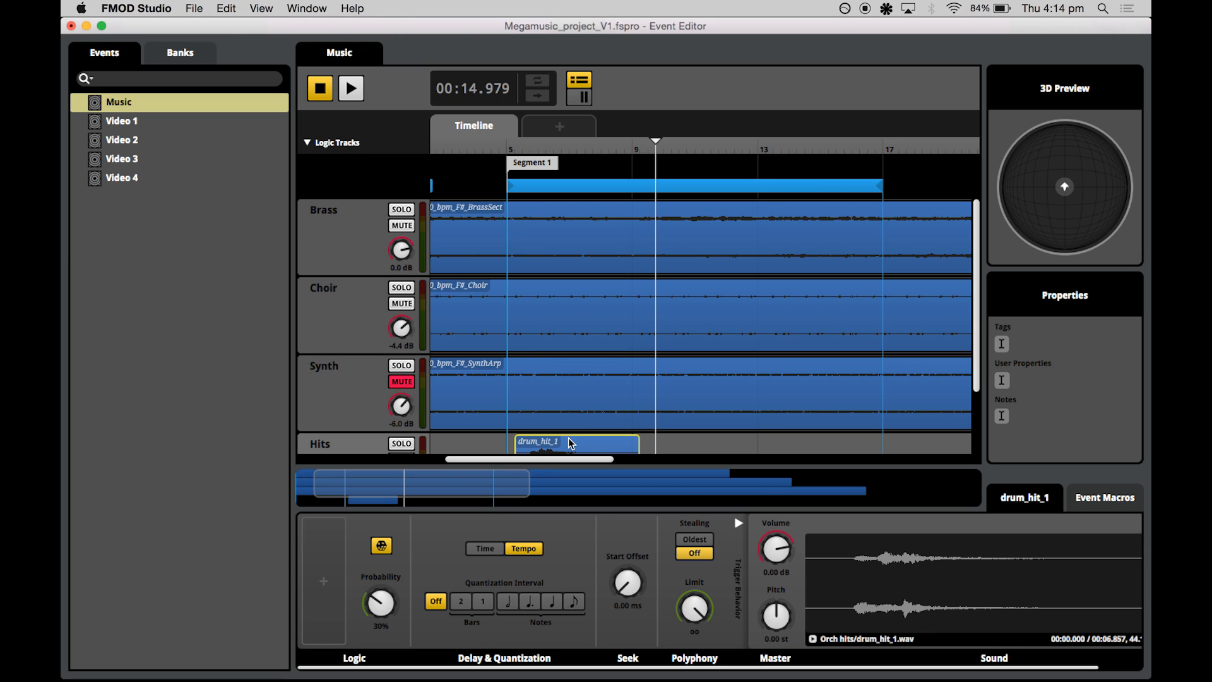
mouse_move(535, 280)
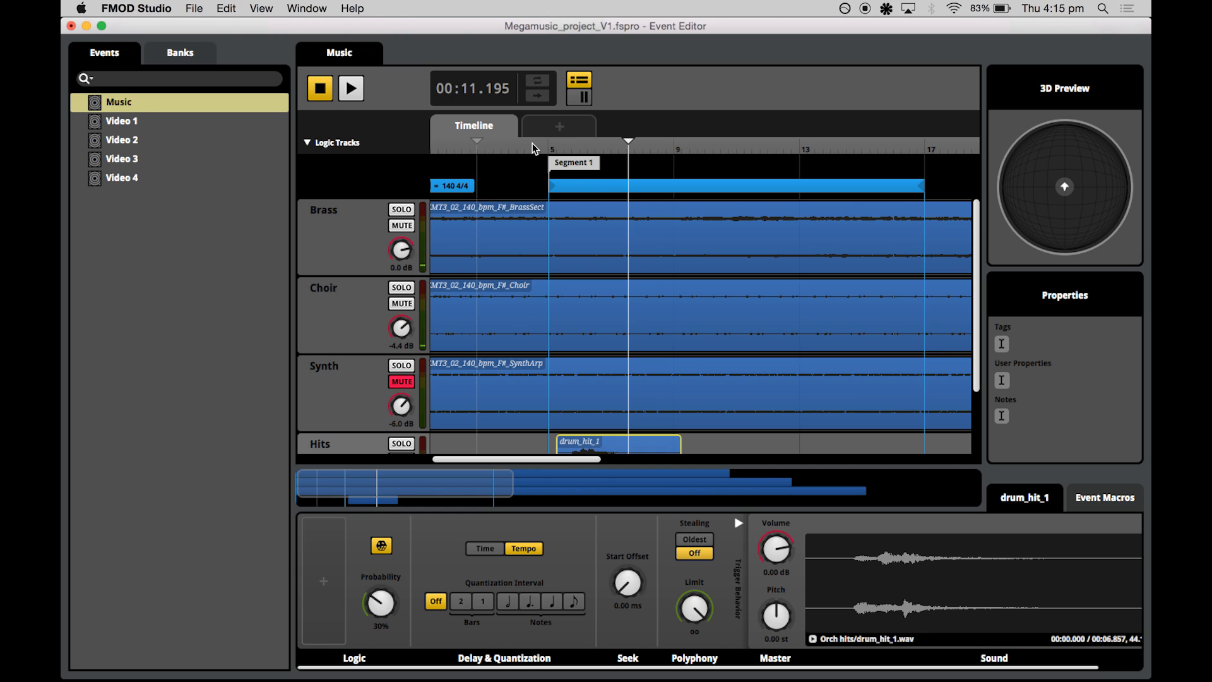
scroll(down, 3)
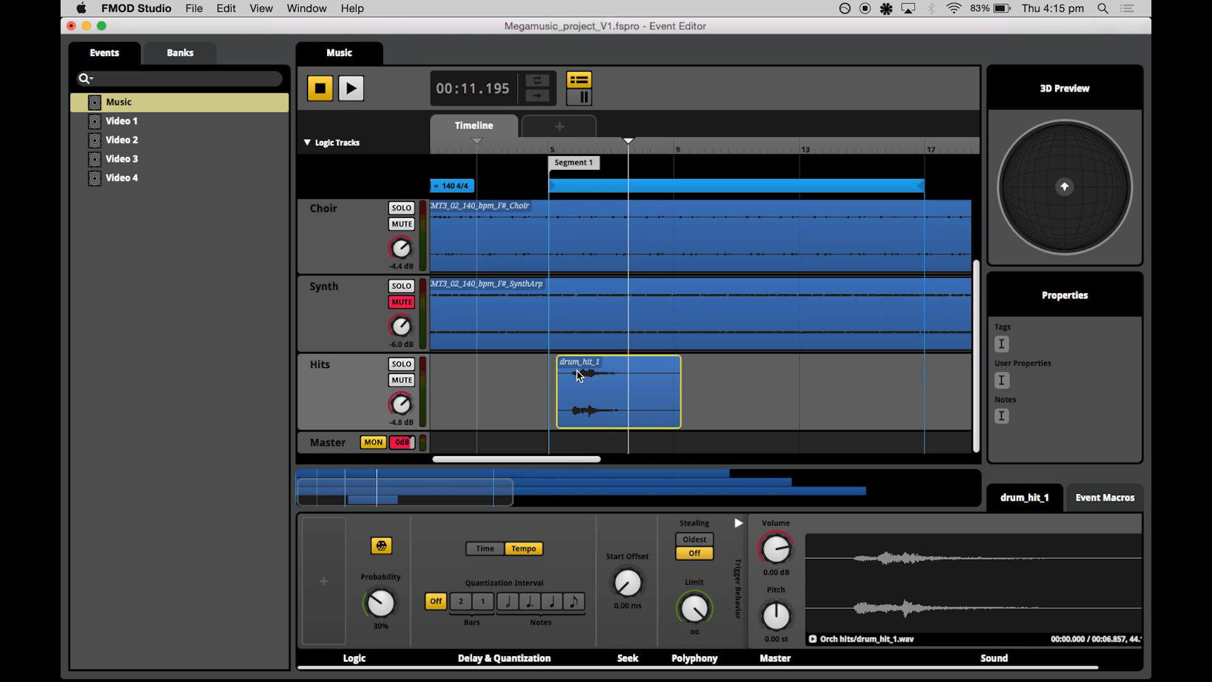
mouse_move(629, 368)
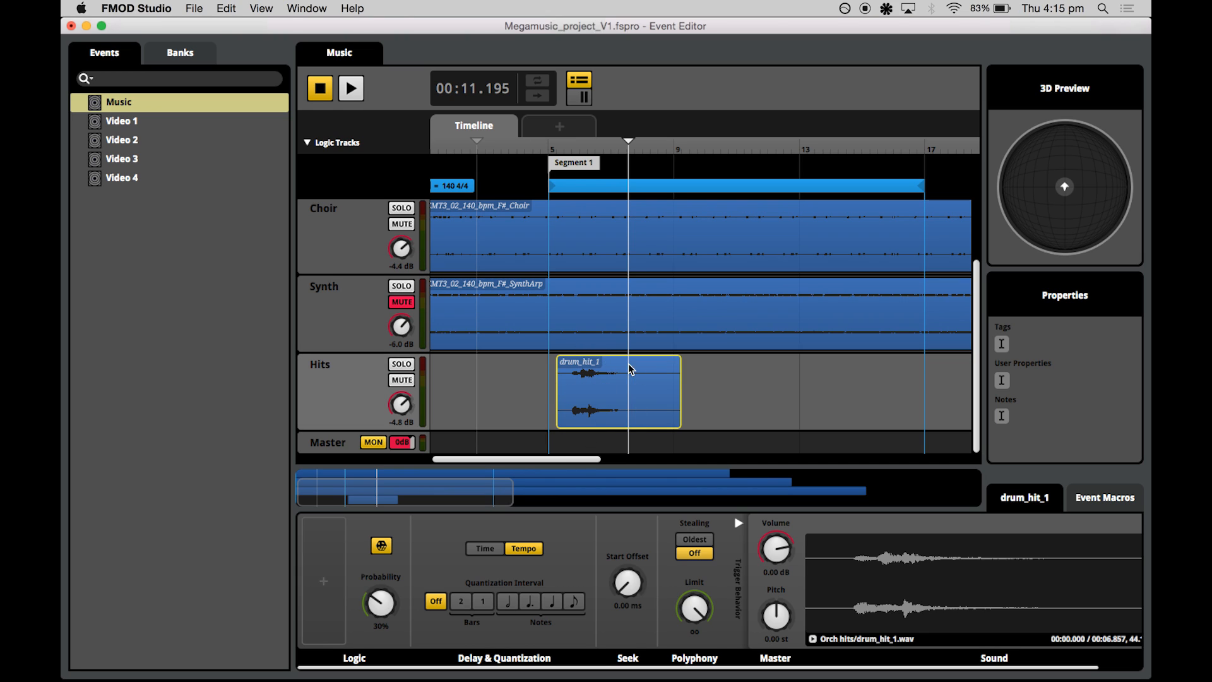
mouse_move(404, 600)
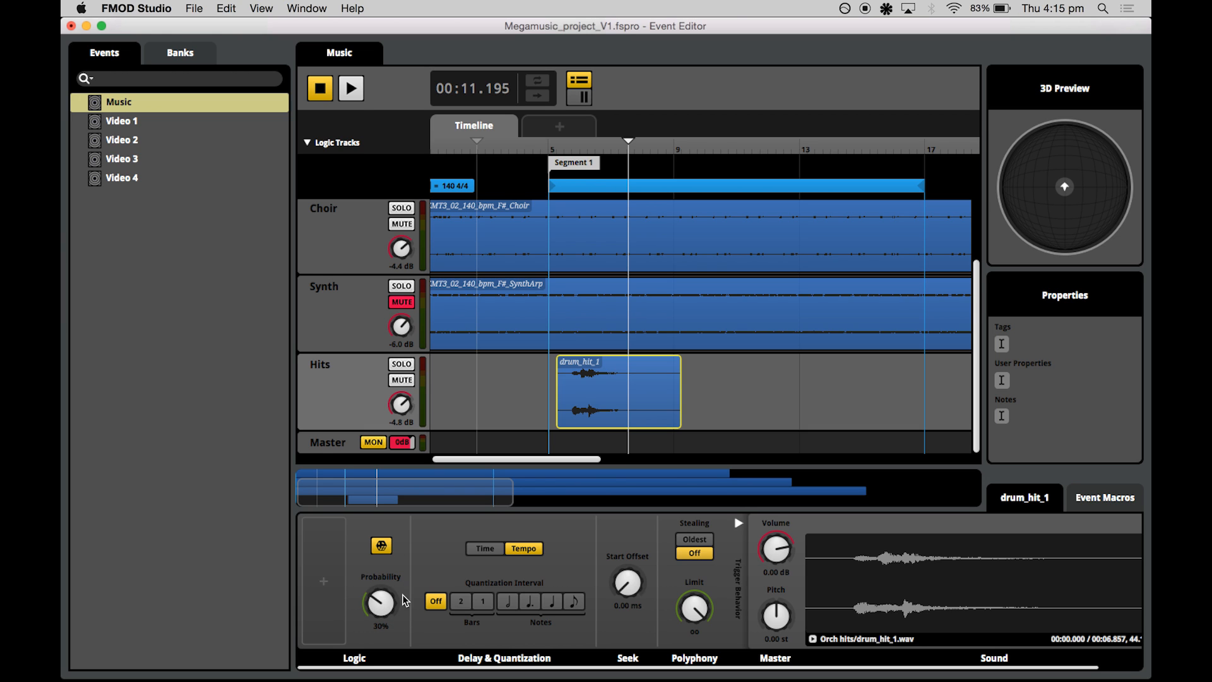